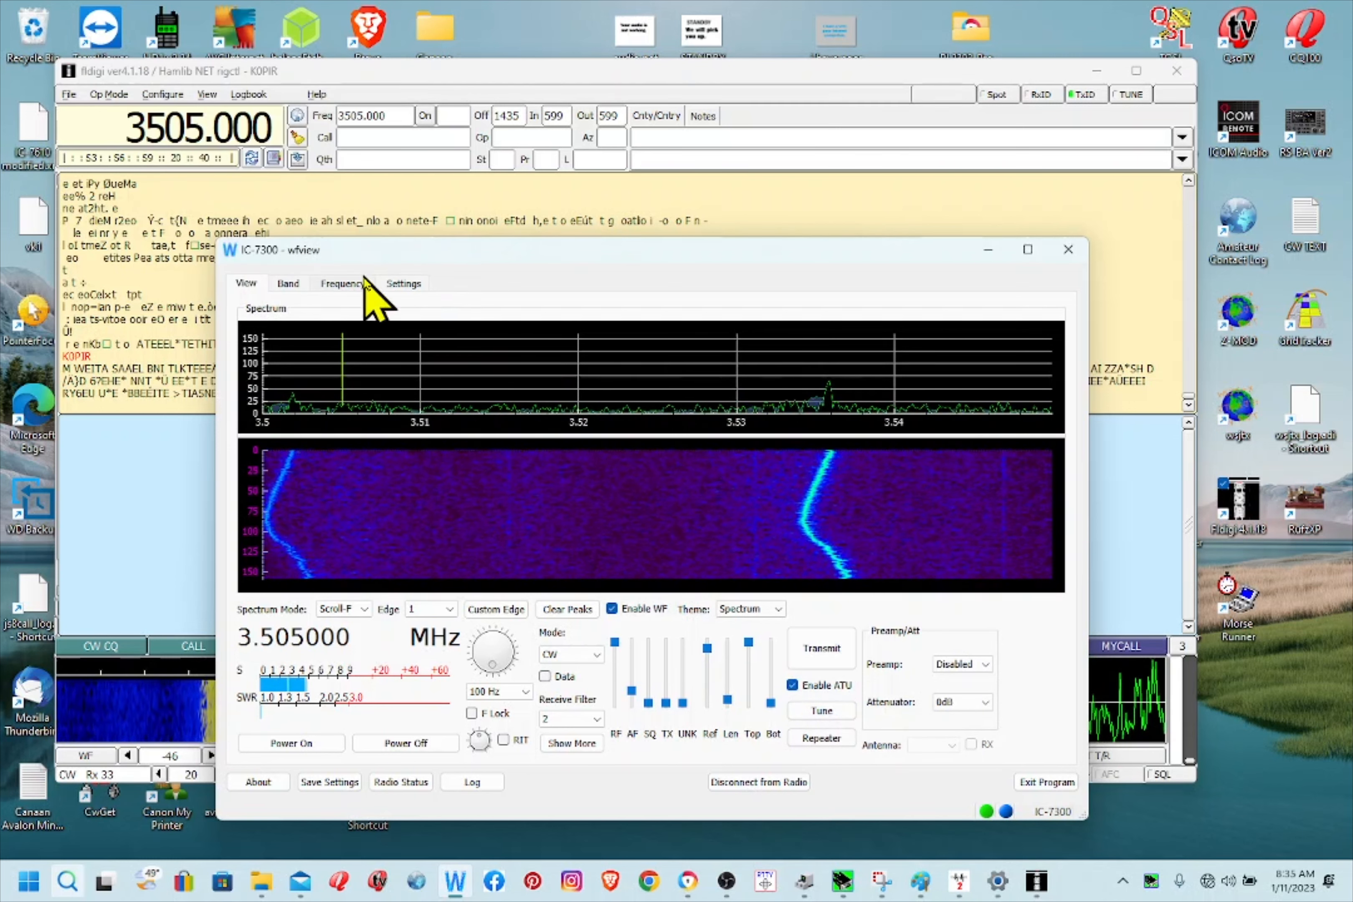
# Show wfview's External Control settings confirming RigCtld is enabled on port 4532.
pyautogui.click(402, 283)
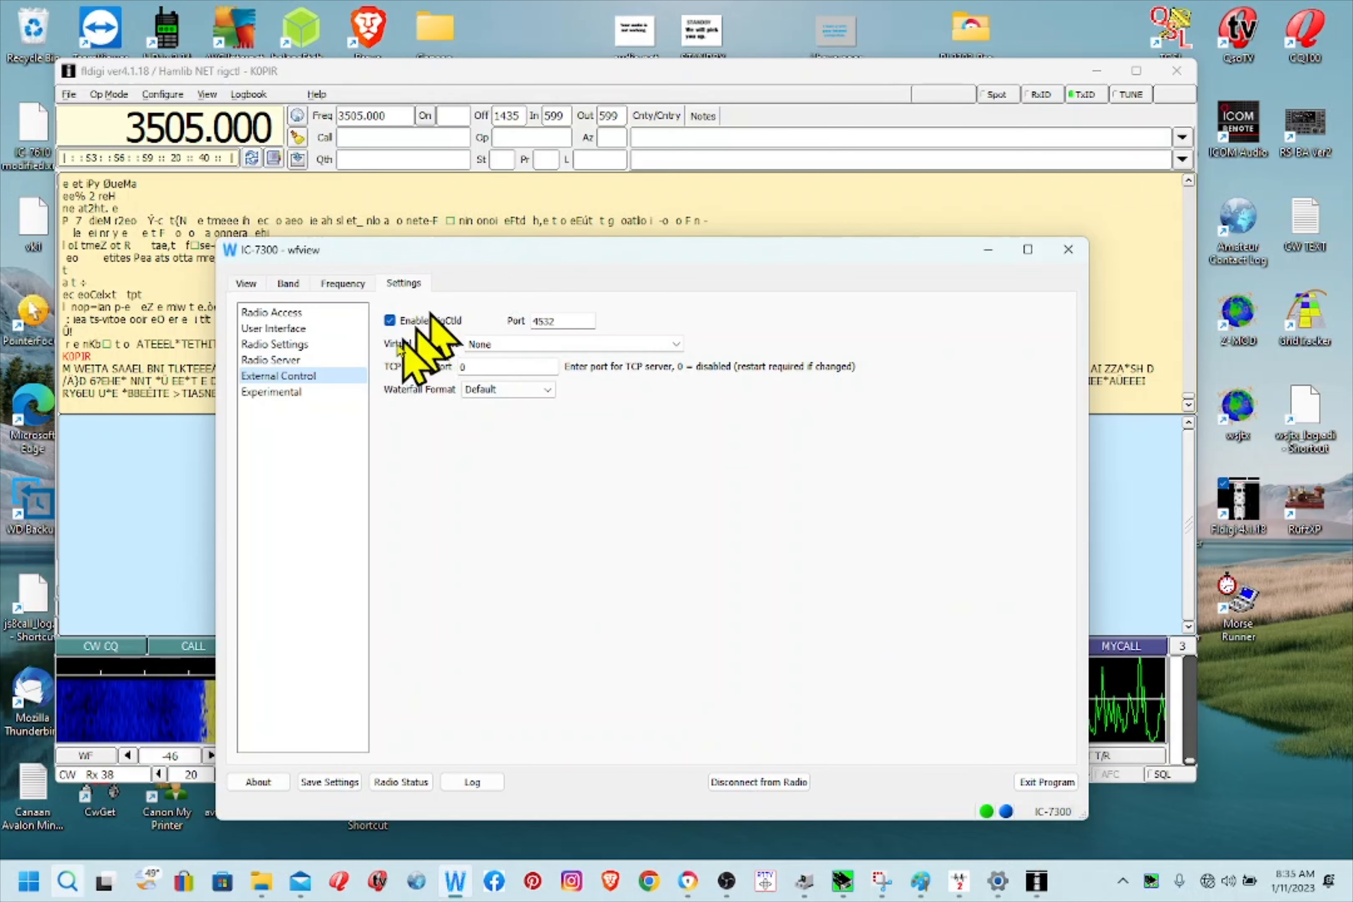
pyautogui.click(1026, 250)
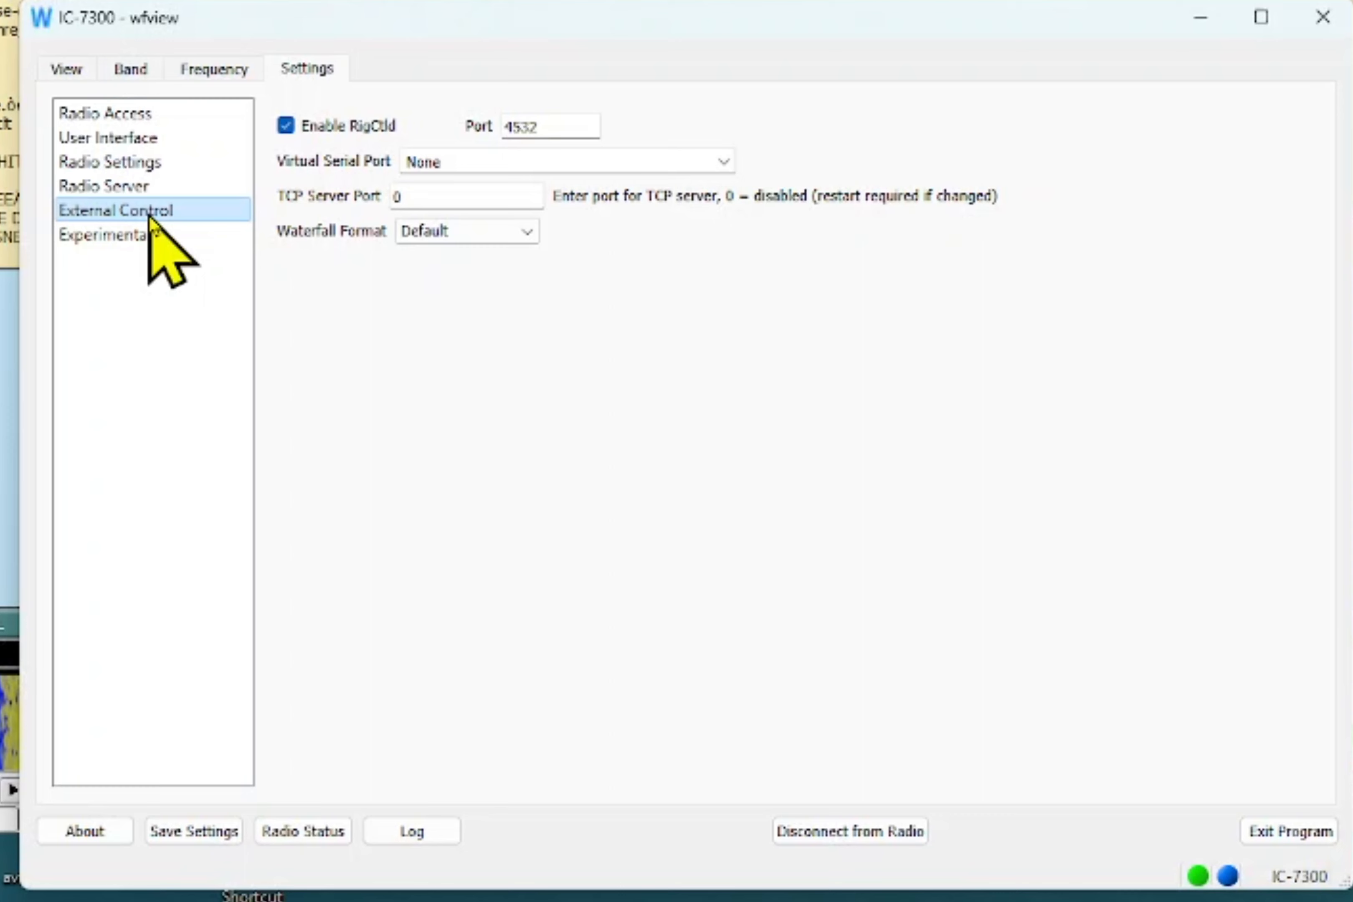
pyautogui.moveTo(297, 163)
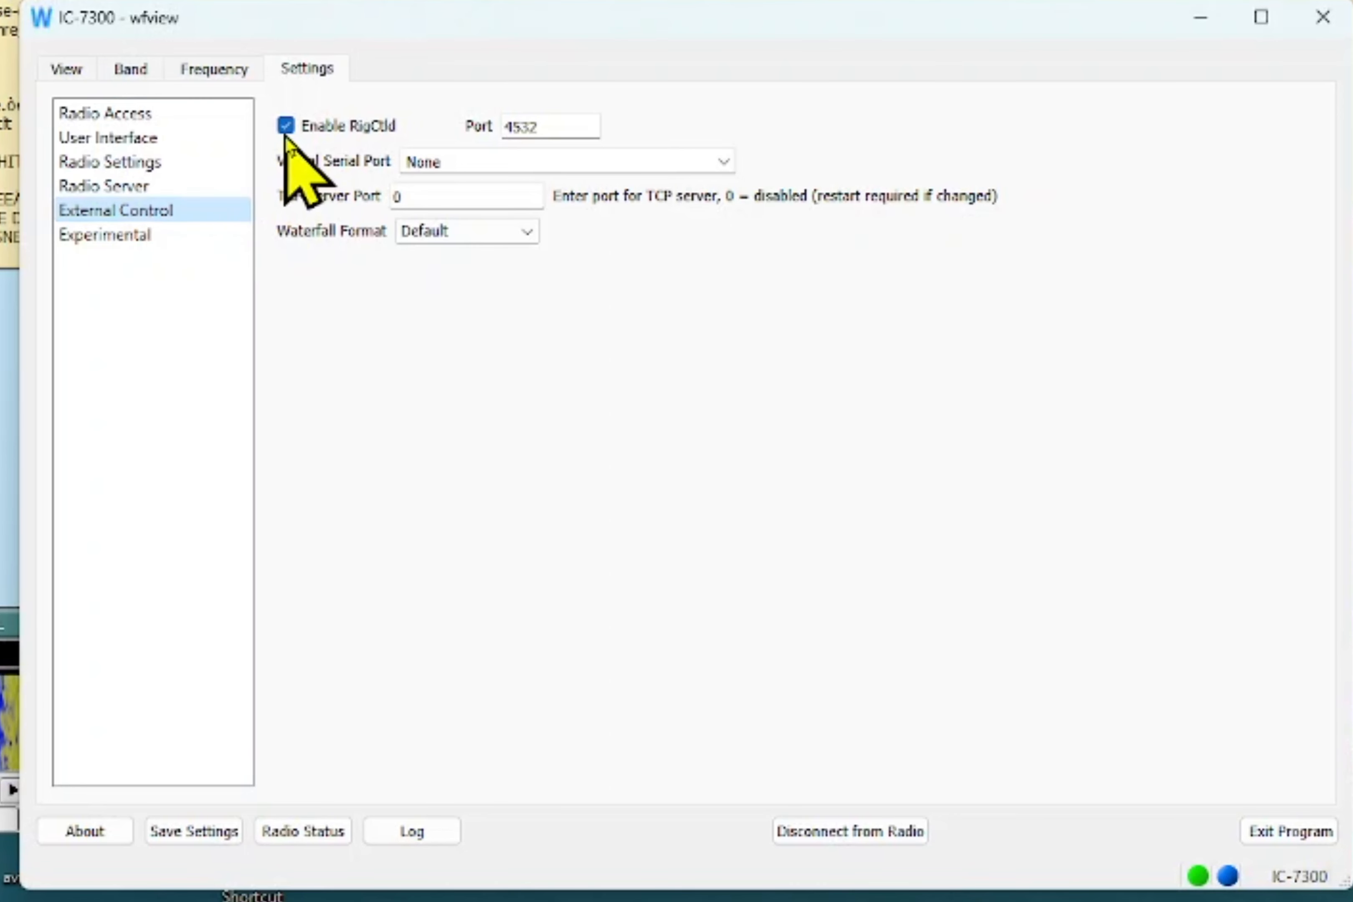
pyautogui.moveTo(371, 195)
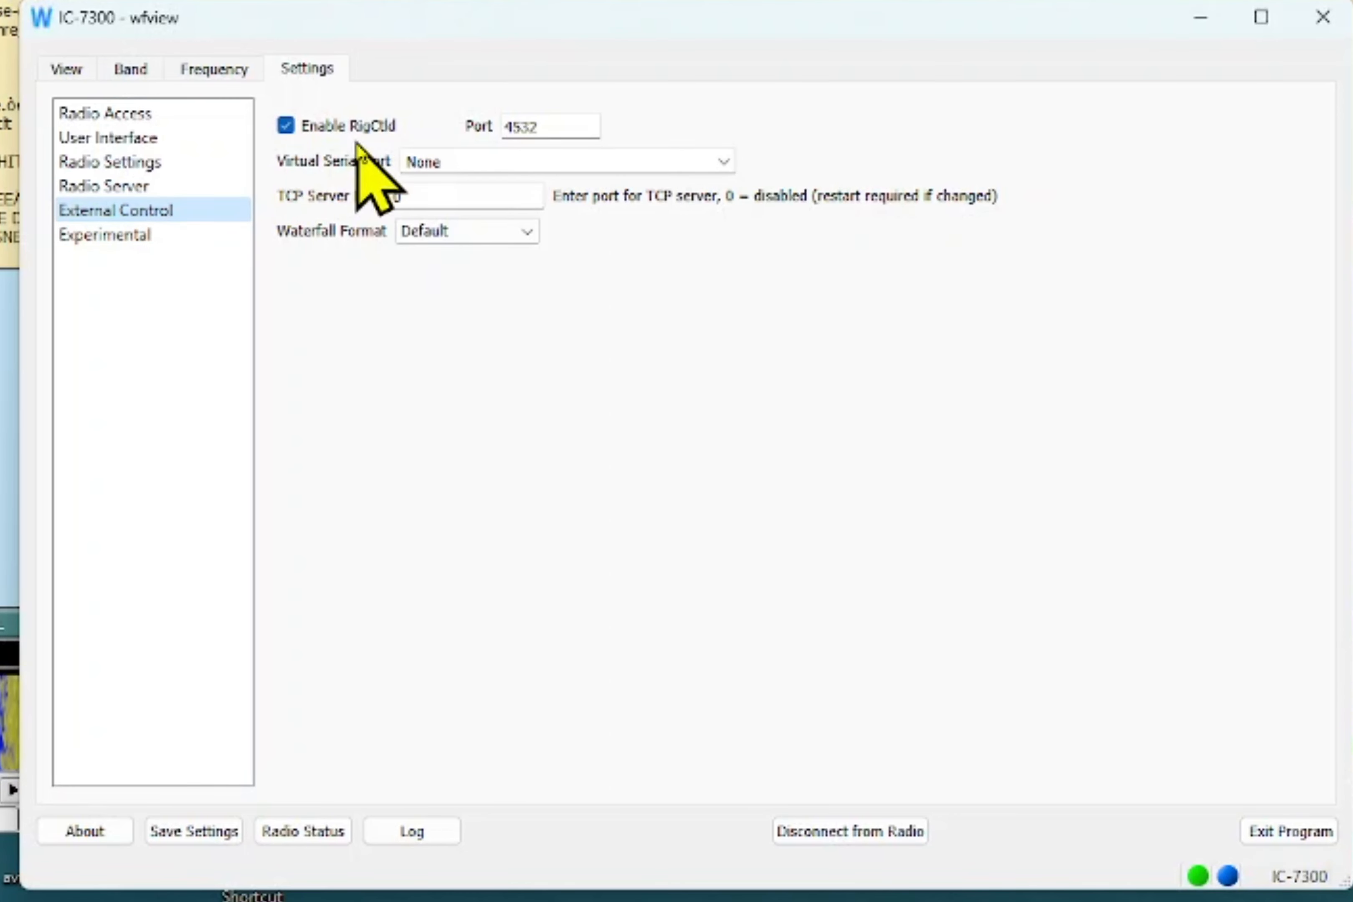
pyautogui.moveTo(406, 173)
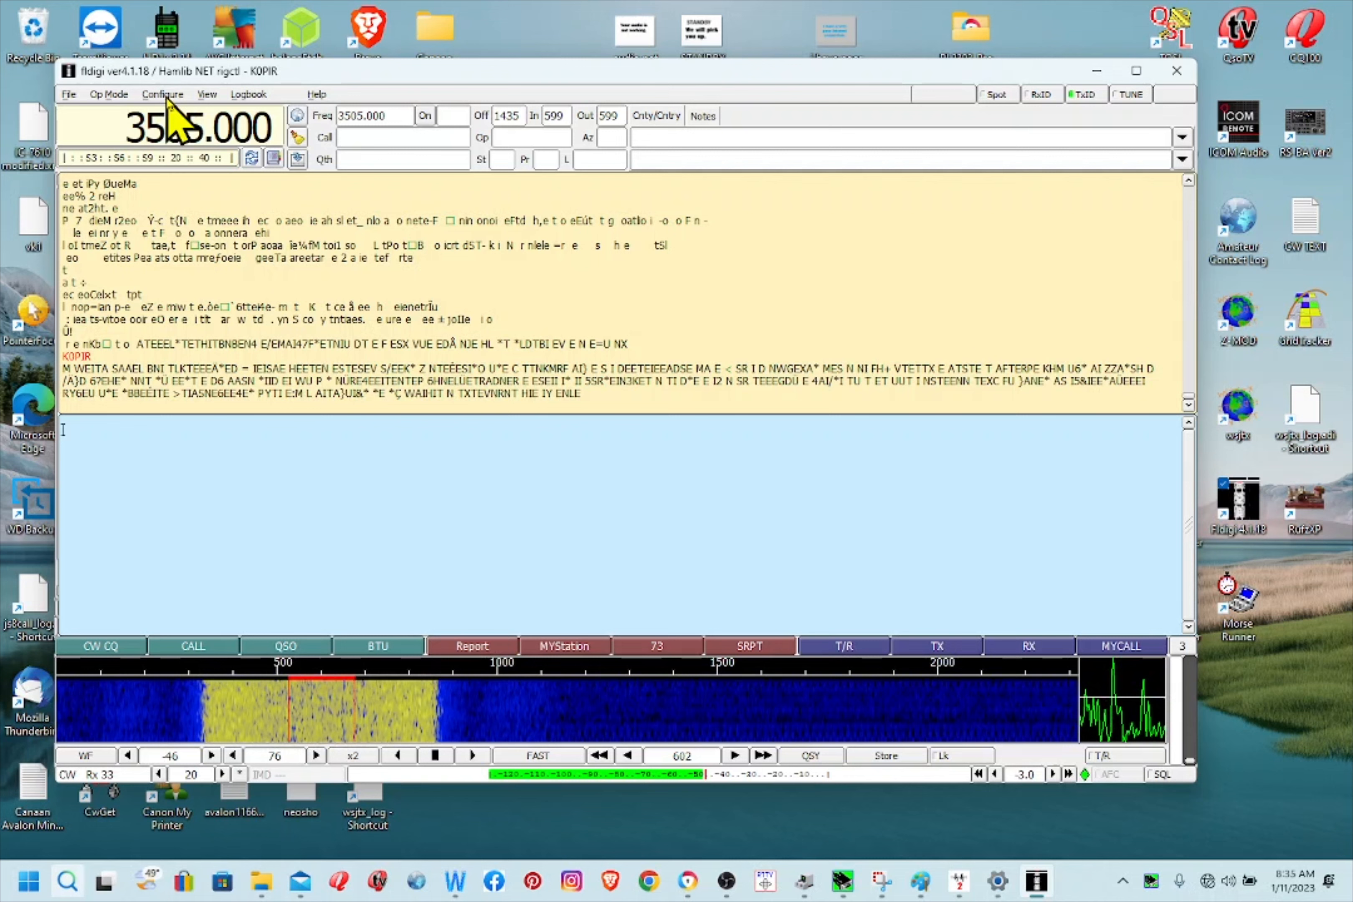
# Bring up fldigi's configuration window on the CW DTR-RTS keying page showing COM1.
pyautogui.click(162, 94)
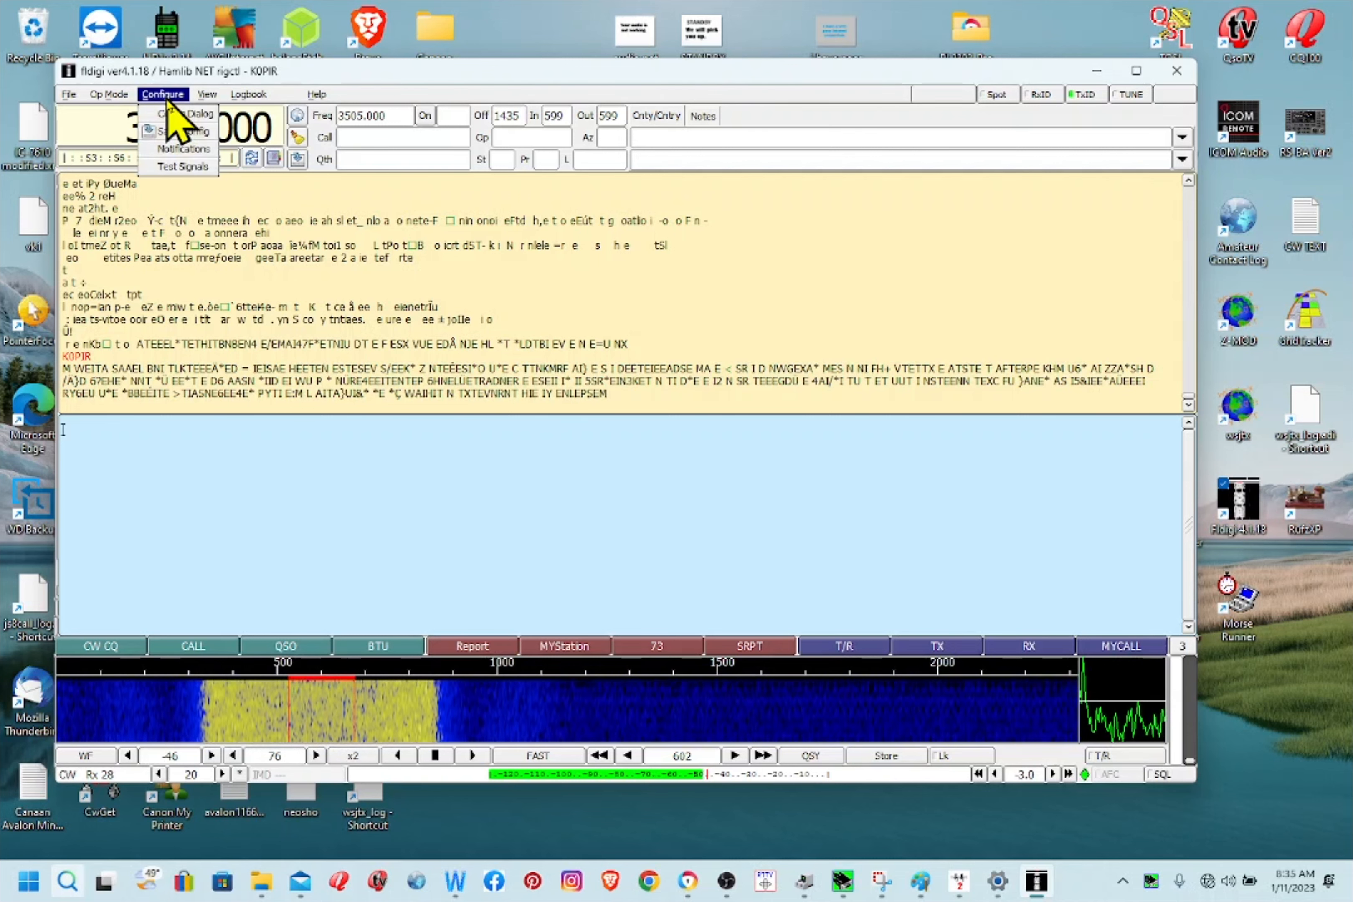
pyautogui.click(182, 113)
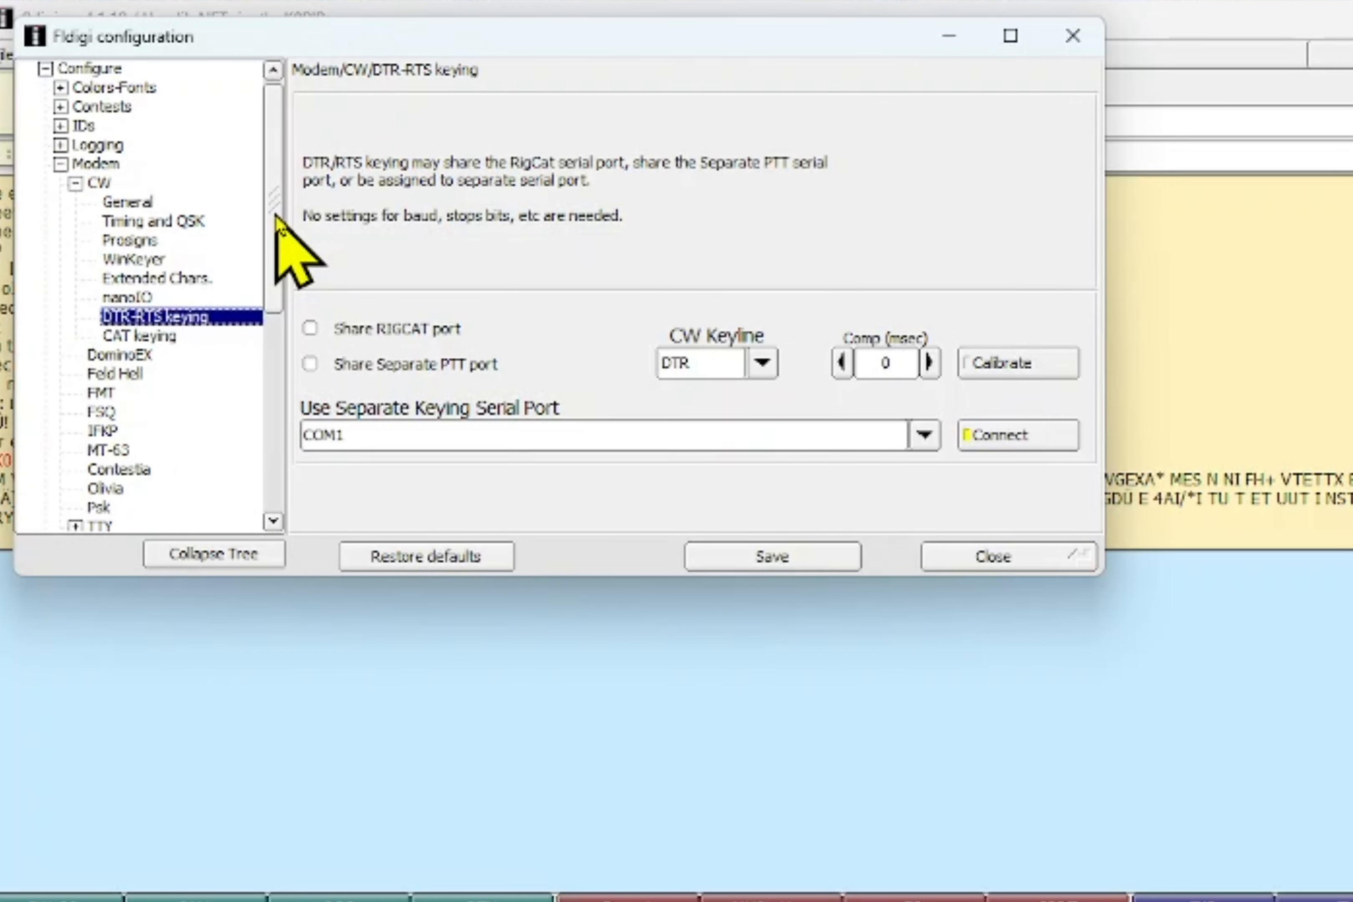
pyautogui.moveTo(65, 233)
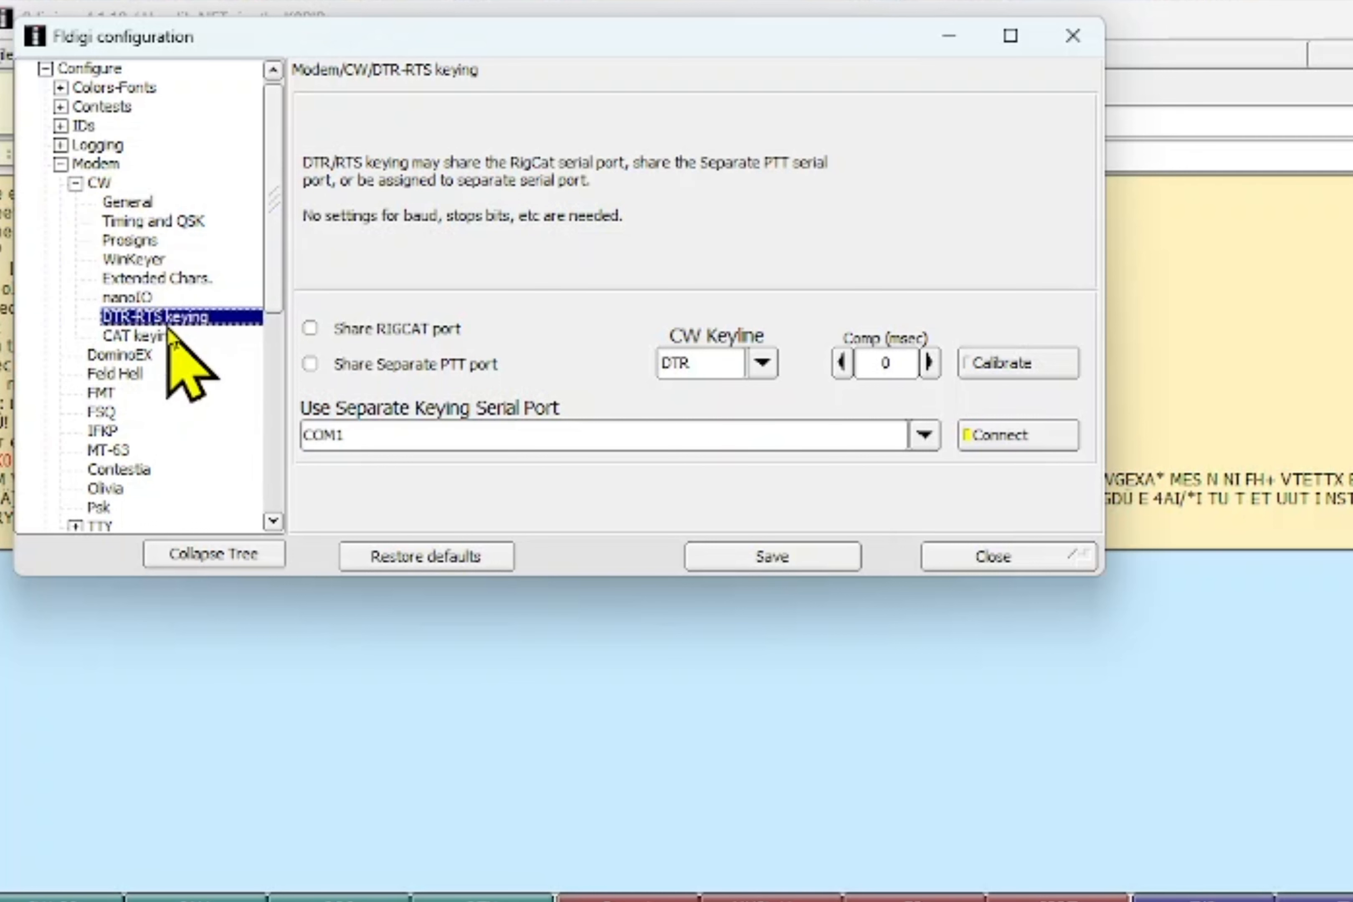
pyautogui.moveTo(173, 371)
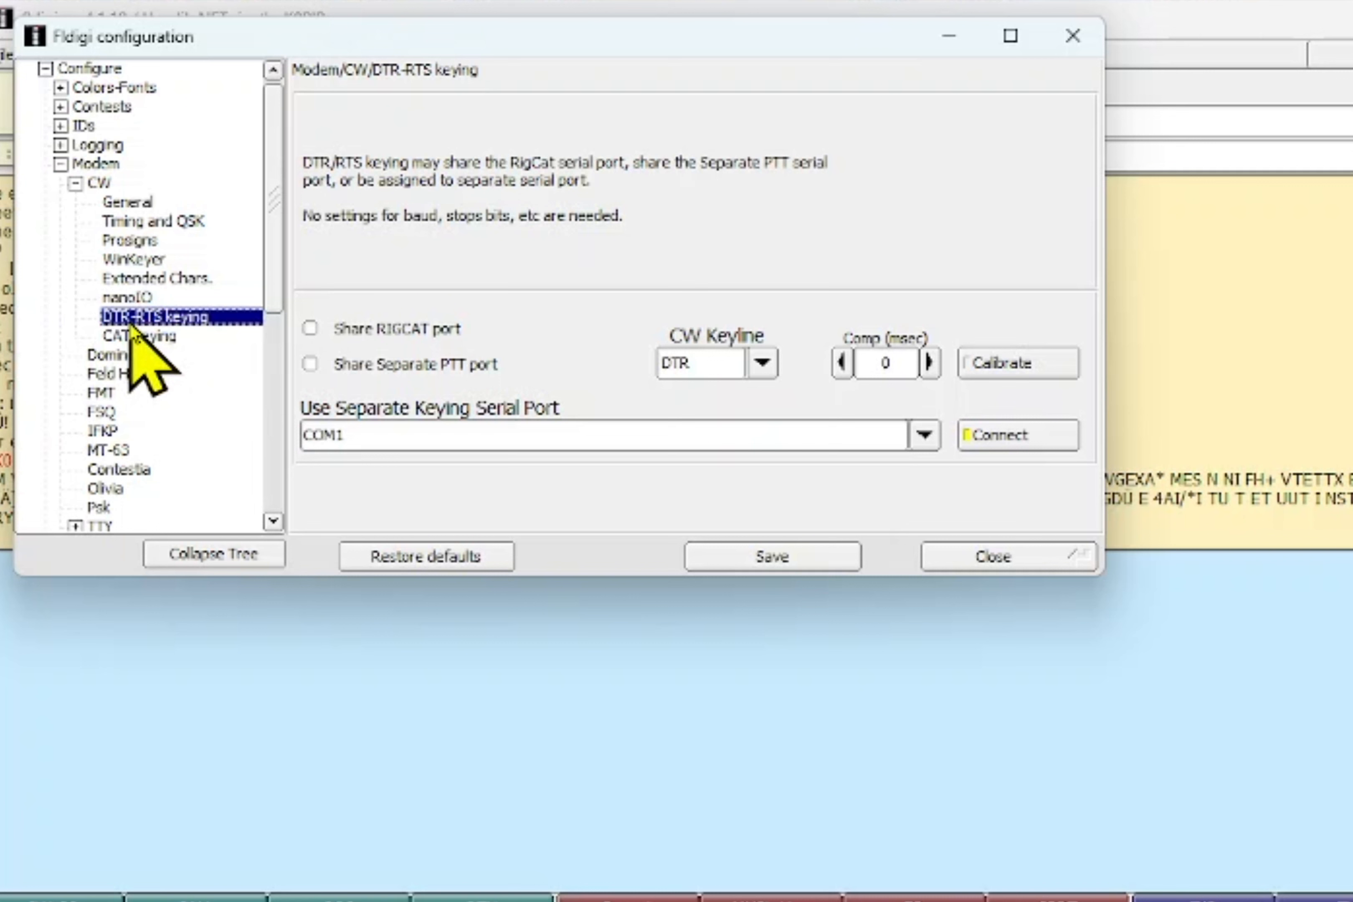
pyautogui.moveTo(621, 345)
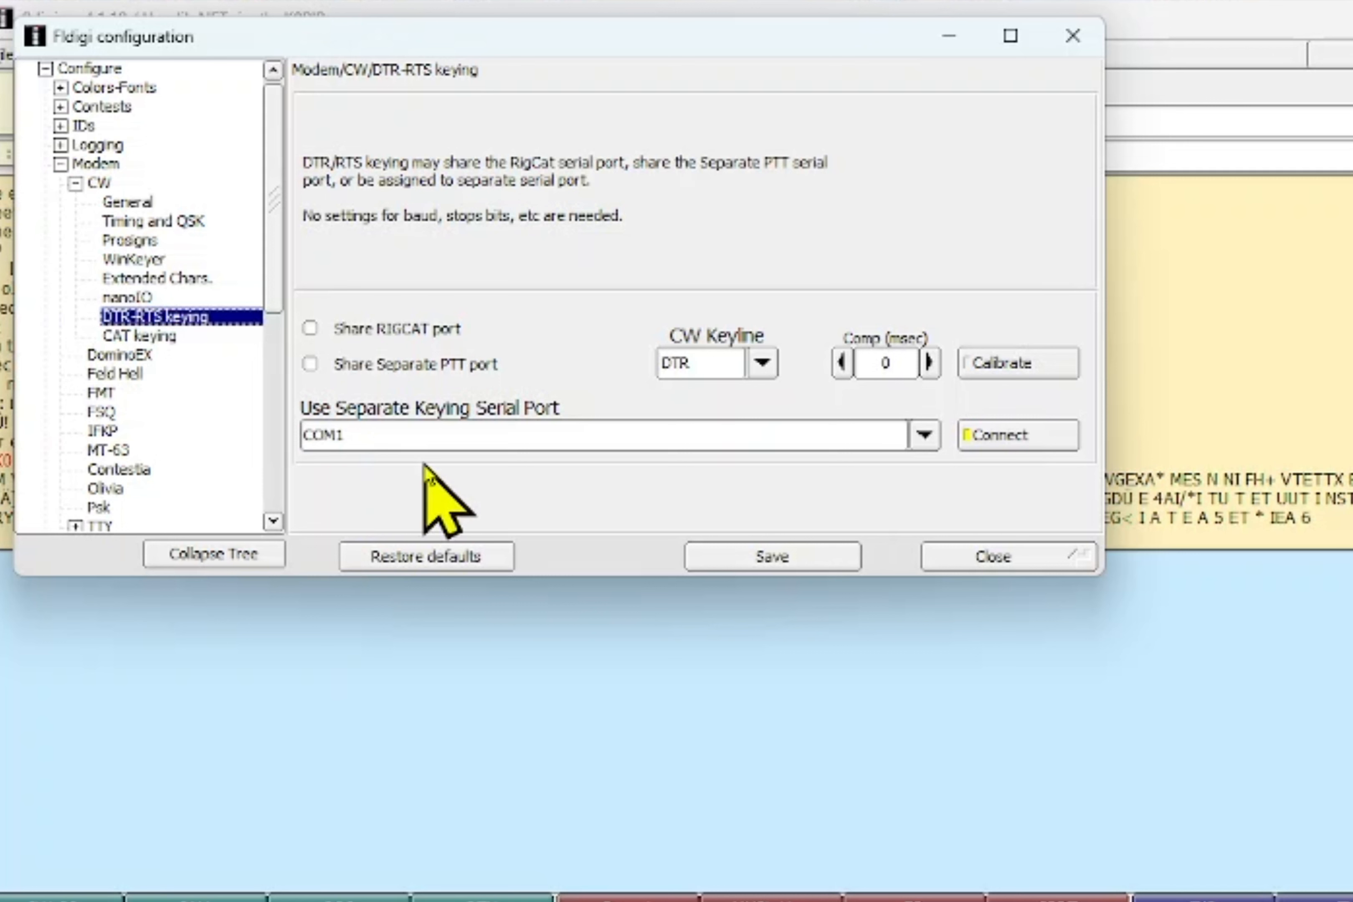
pyautogui.moveTo(643, 501)
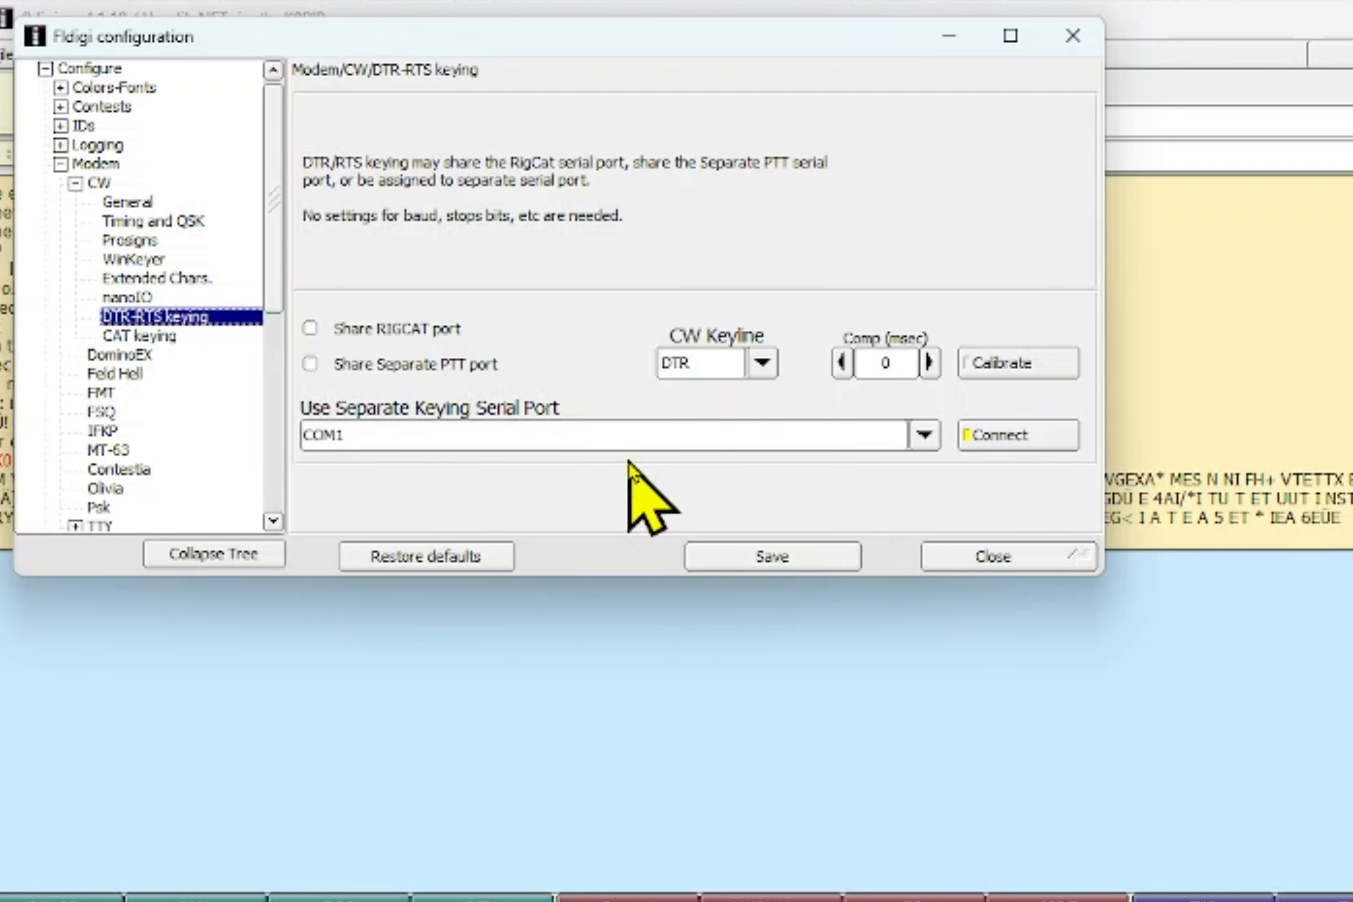
pyautogui.moveTo(466, 500)
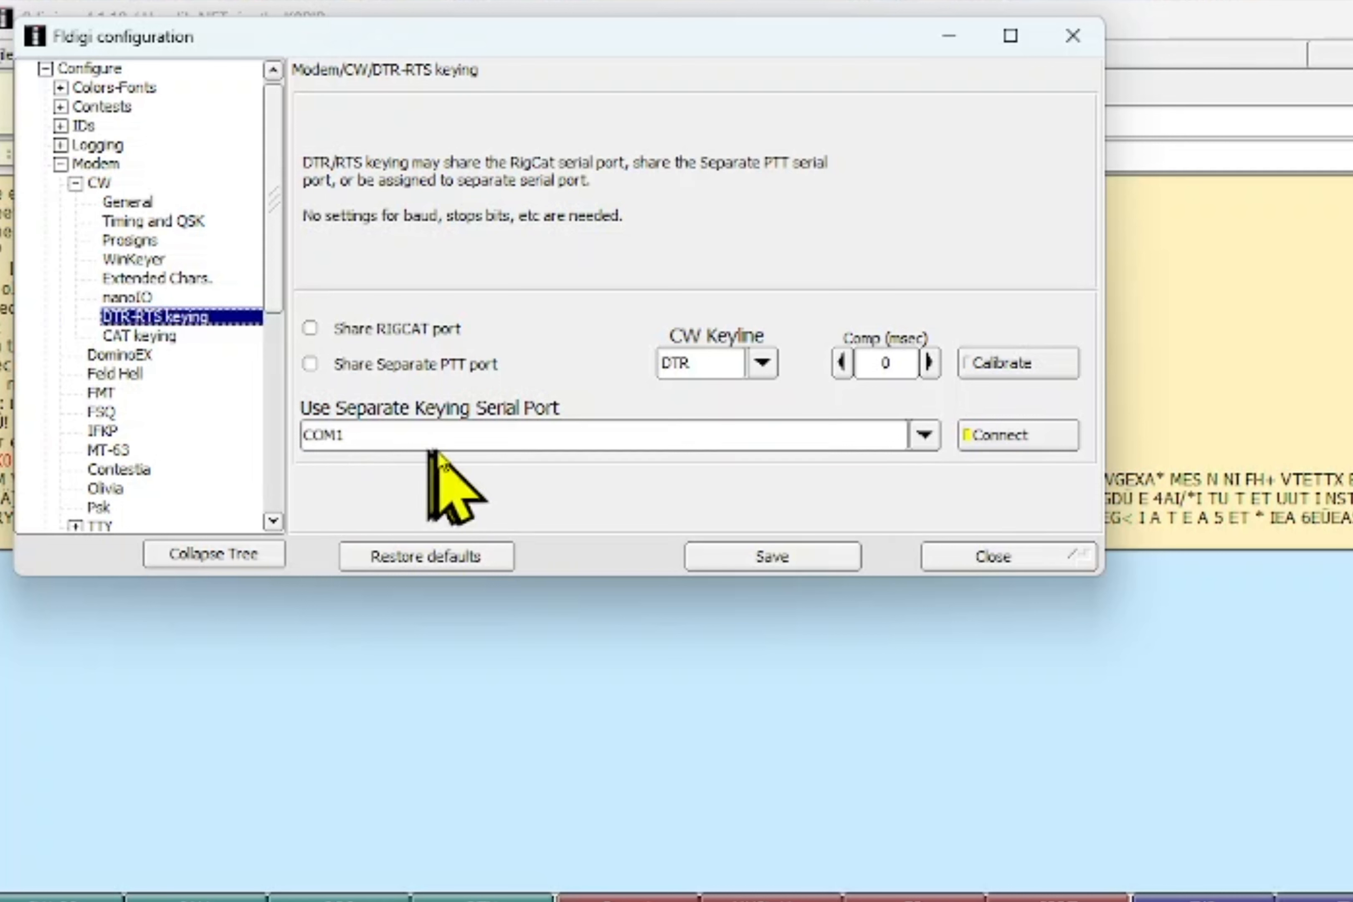
pyautogui.moveTo(677, 479)
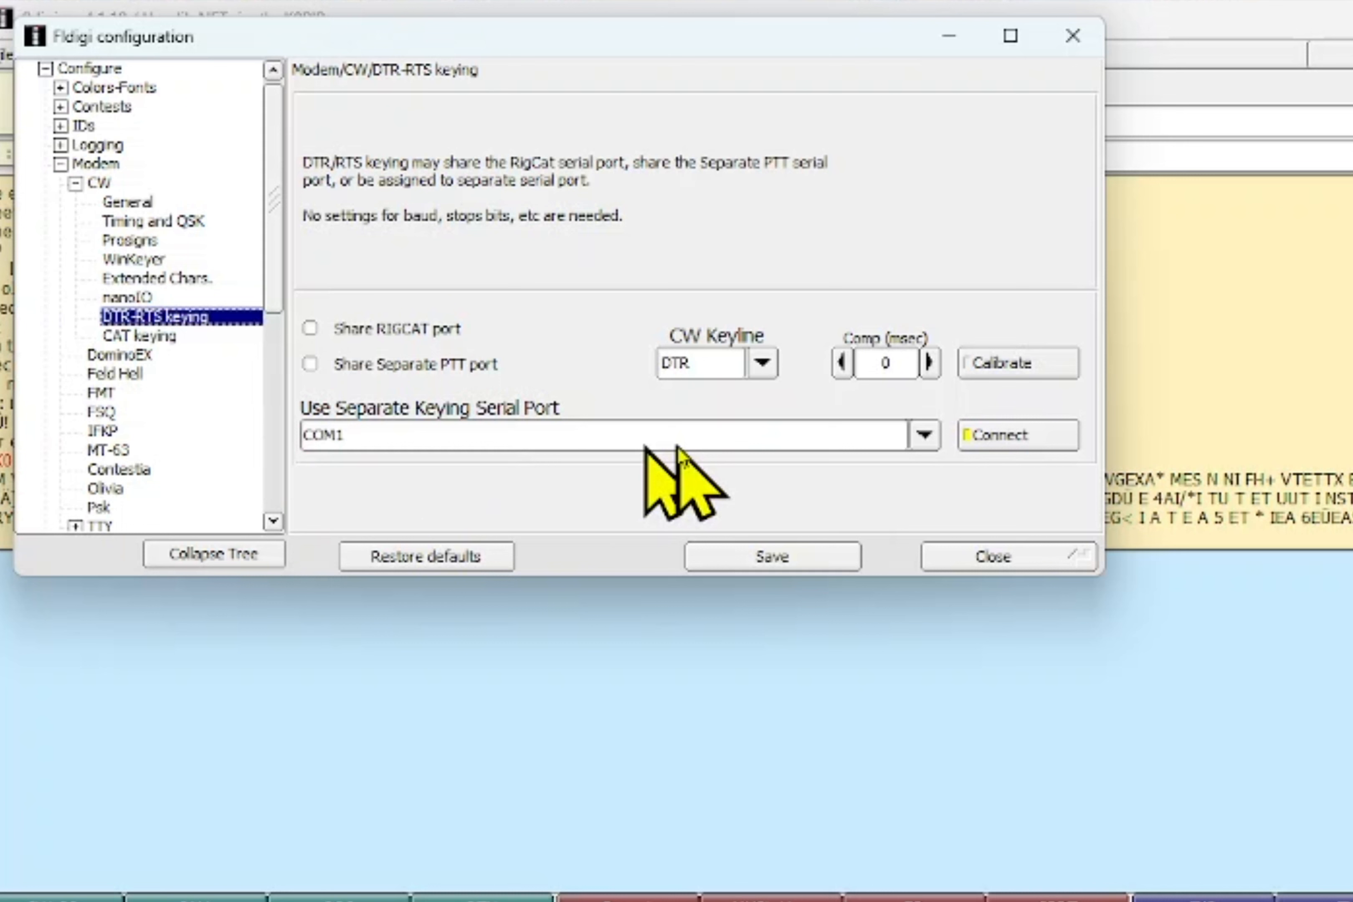
pyautogui.moveTo(988, 500)
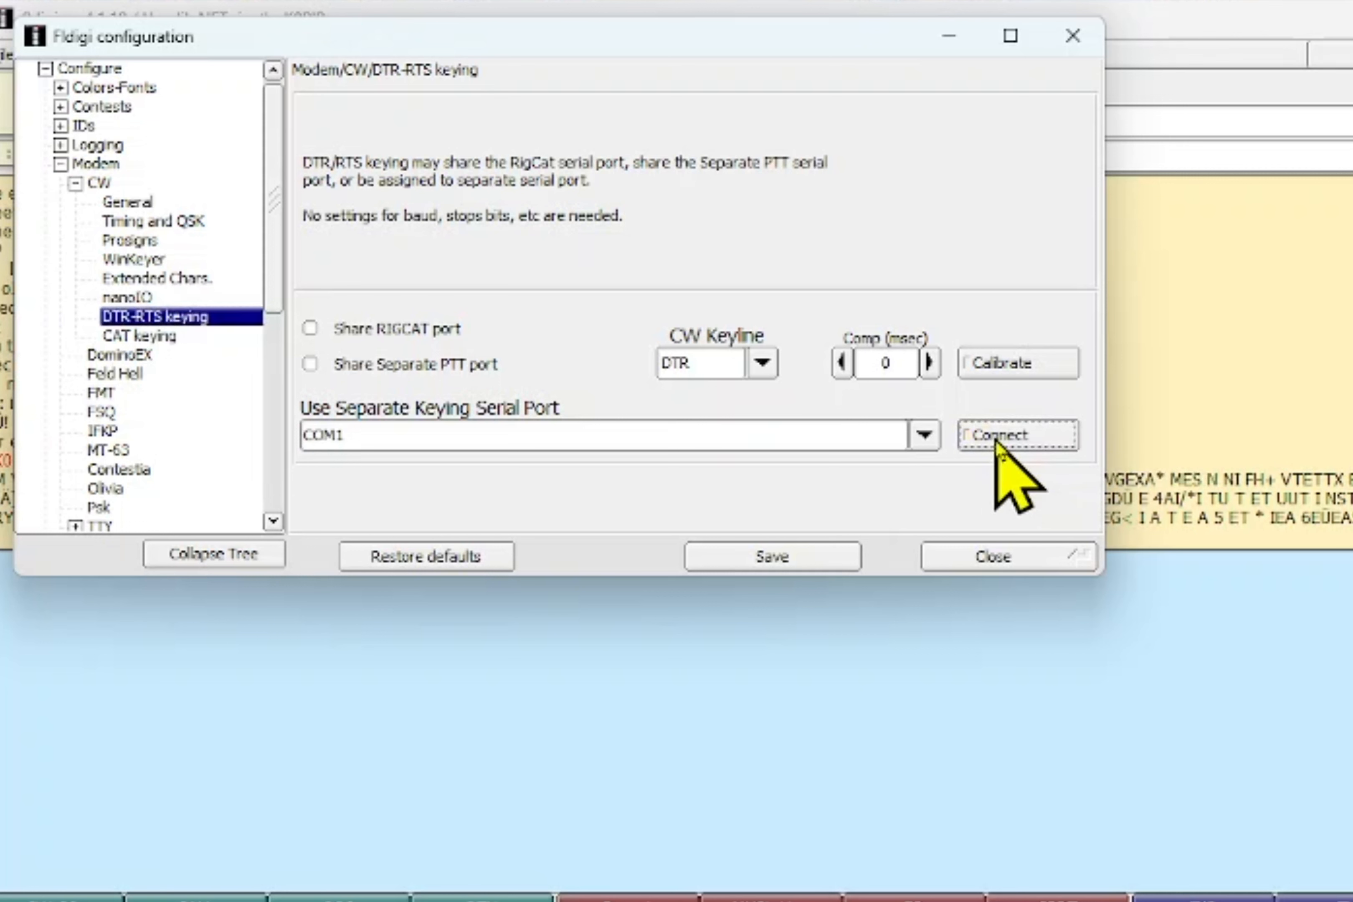
pyautogui.moveTo(1001, 484)
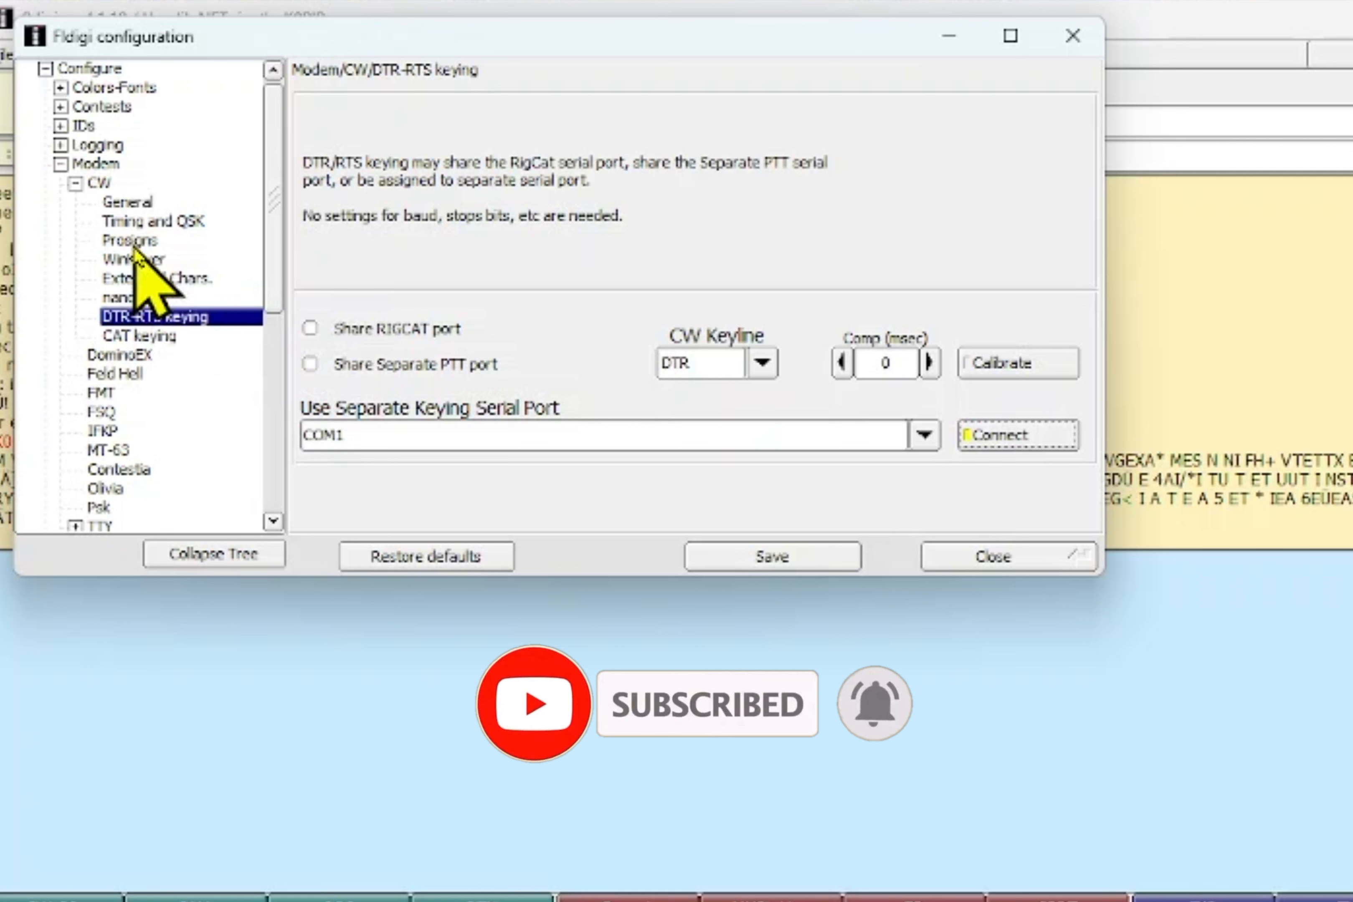
# Show the CW Prosigns page listing the character assigned to each prosign.
pyautogui.click(129, 240)
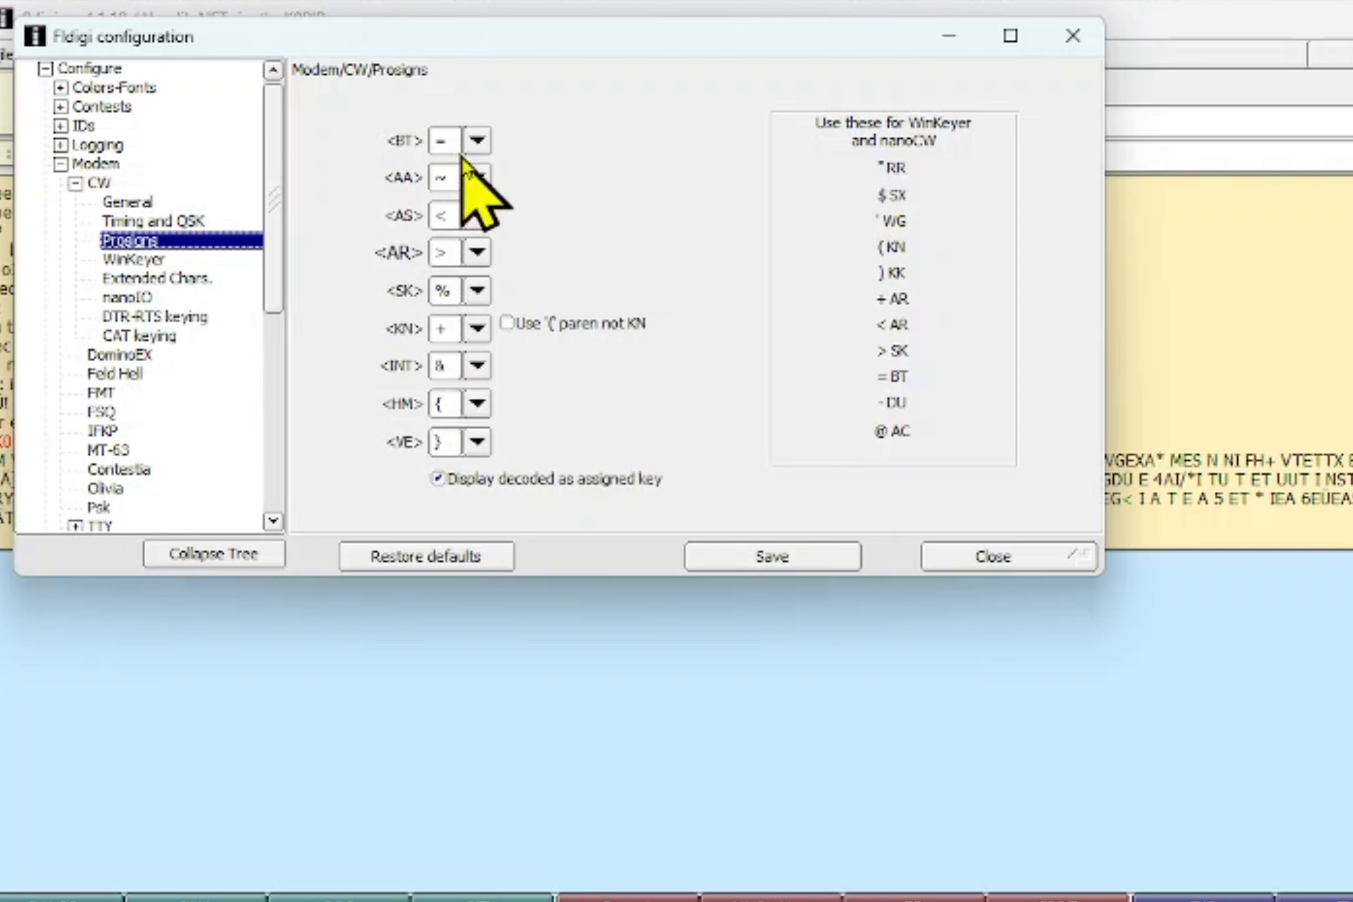
pyautogui.moveTo(452, 311)
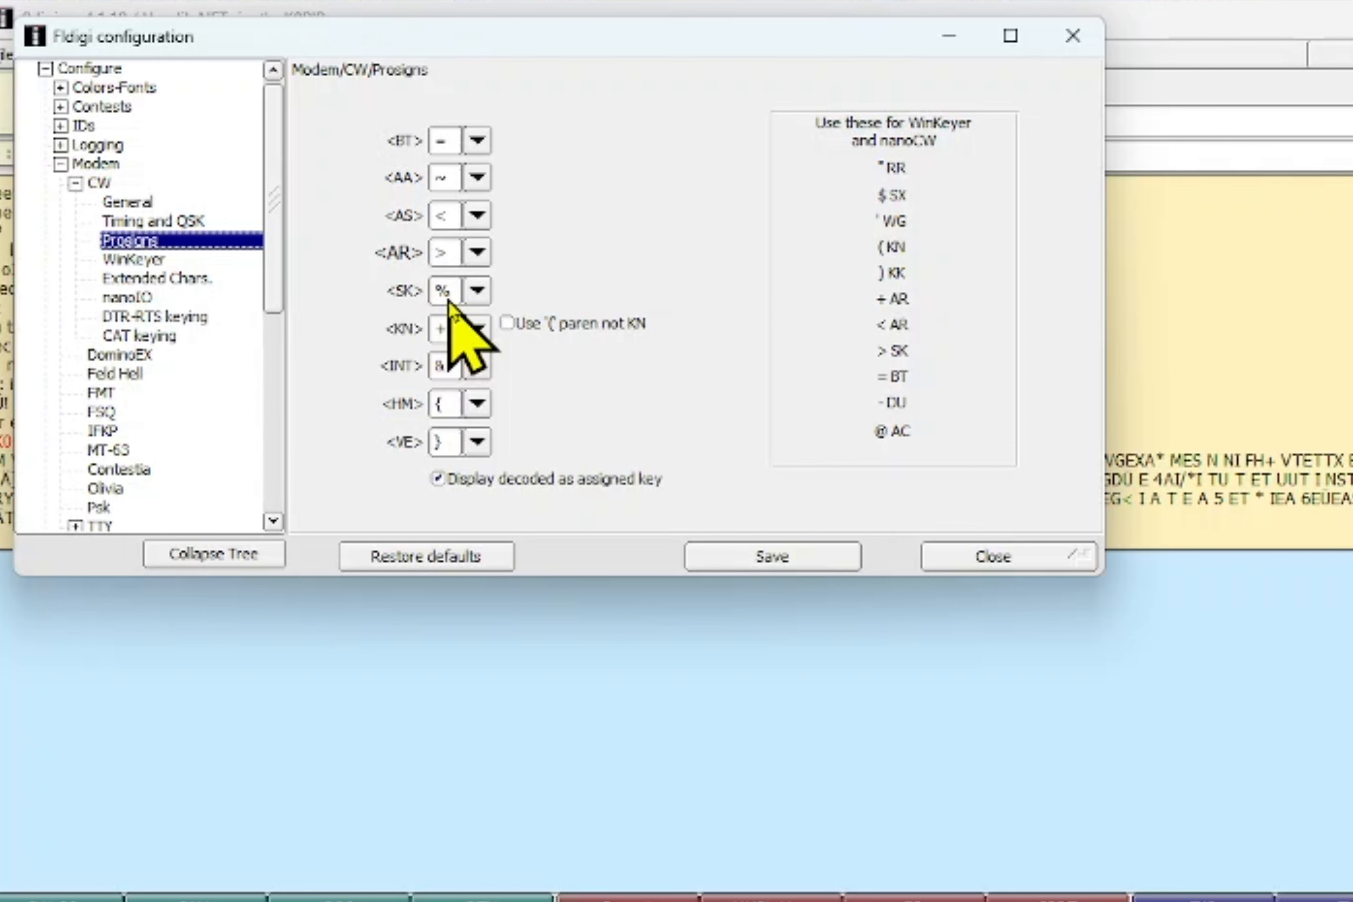
pyautogui.moveTo(467, 397)
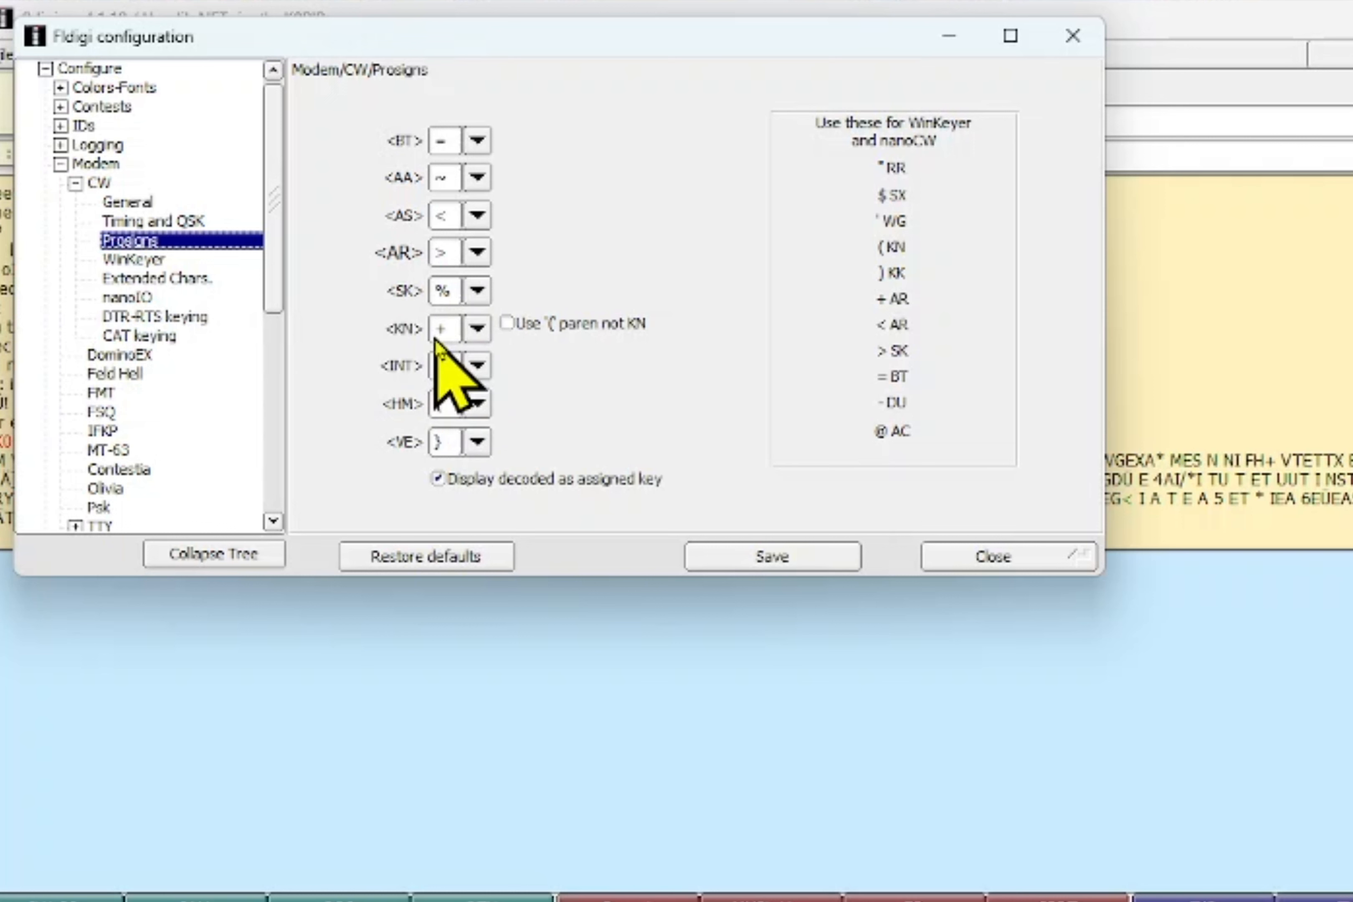
pyautogui.moveTo(410, 341)
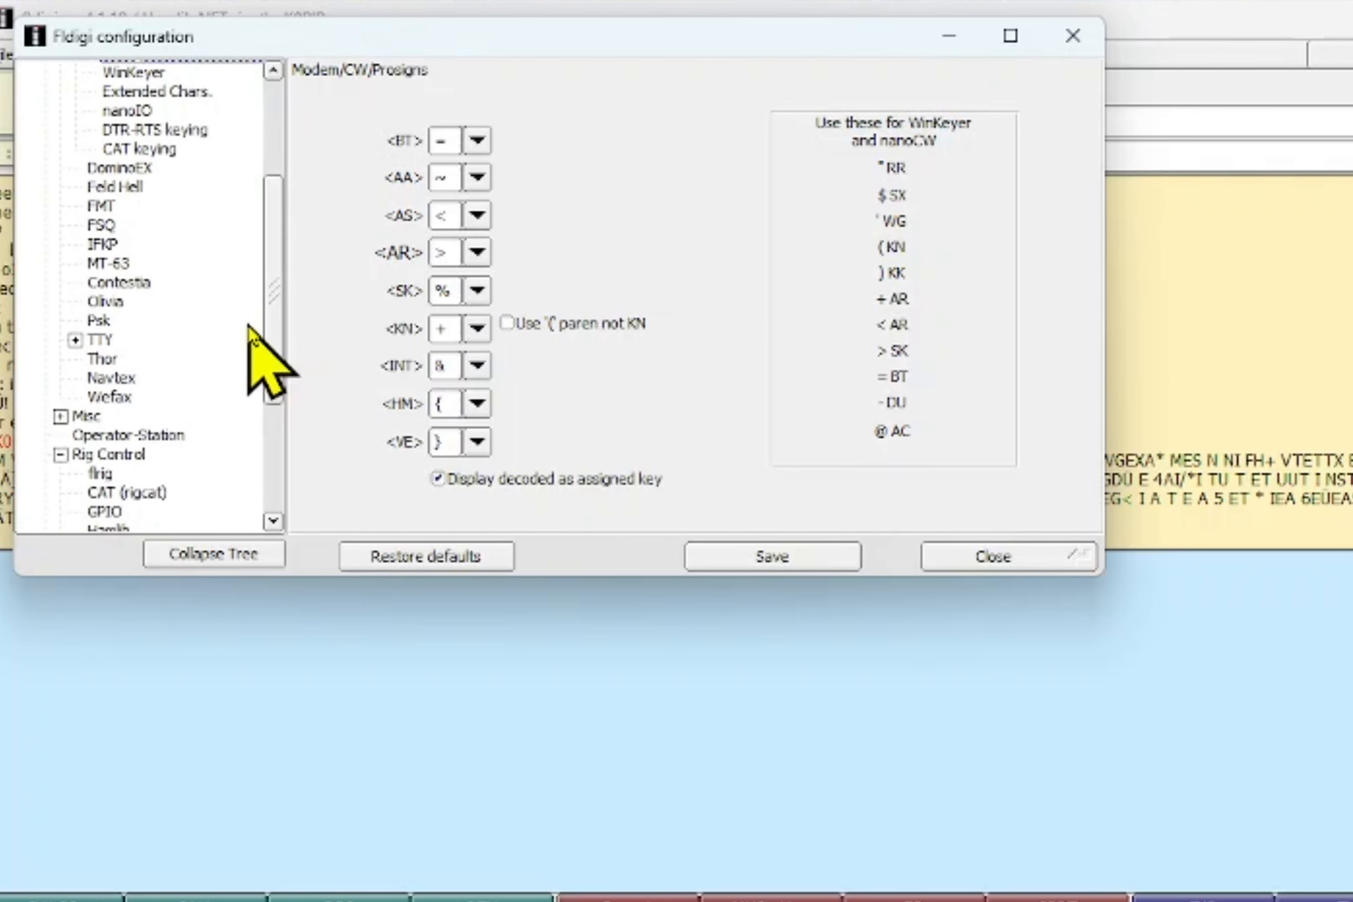
# Show Soundcard Devices with PortAudio capture and playback on the 7- USB Audio CODEC.
pyautogui.scroll(-3)
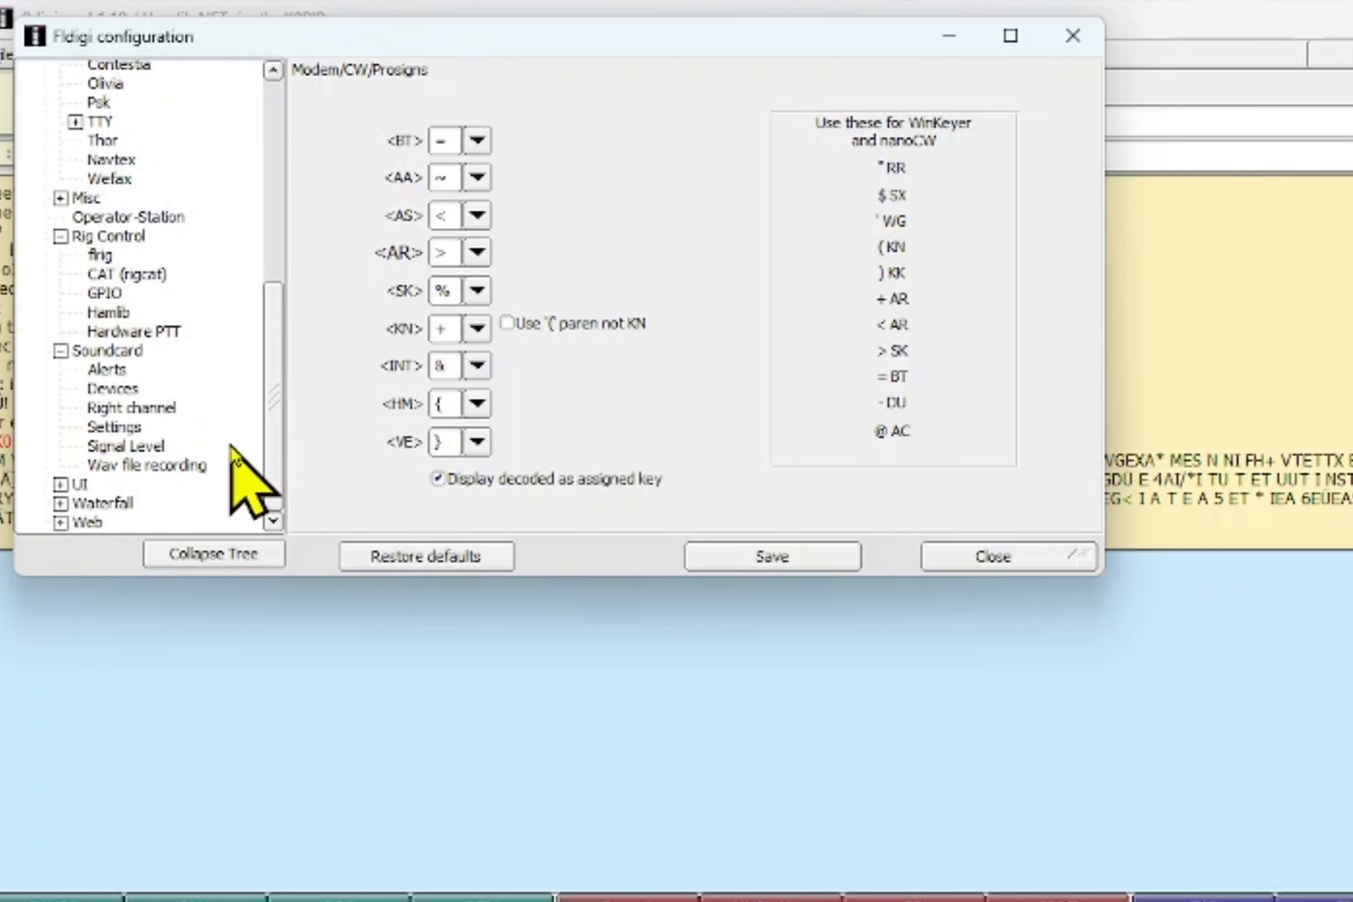
pyautogui.click(112, 389)
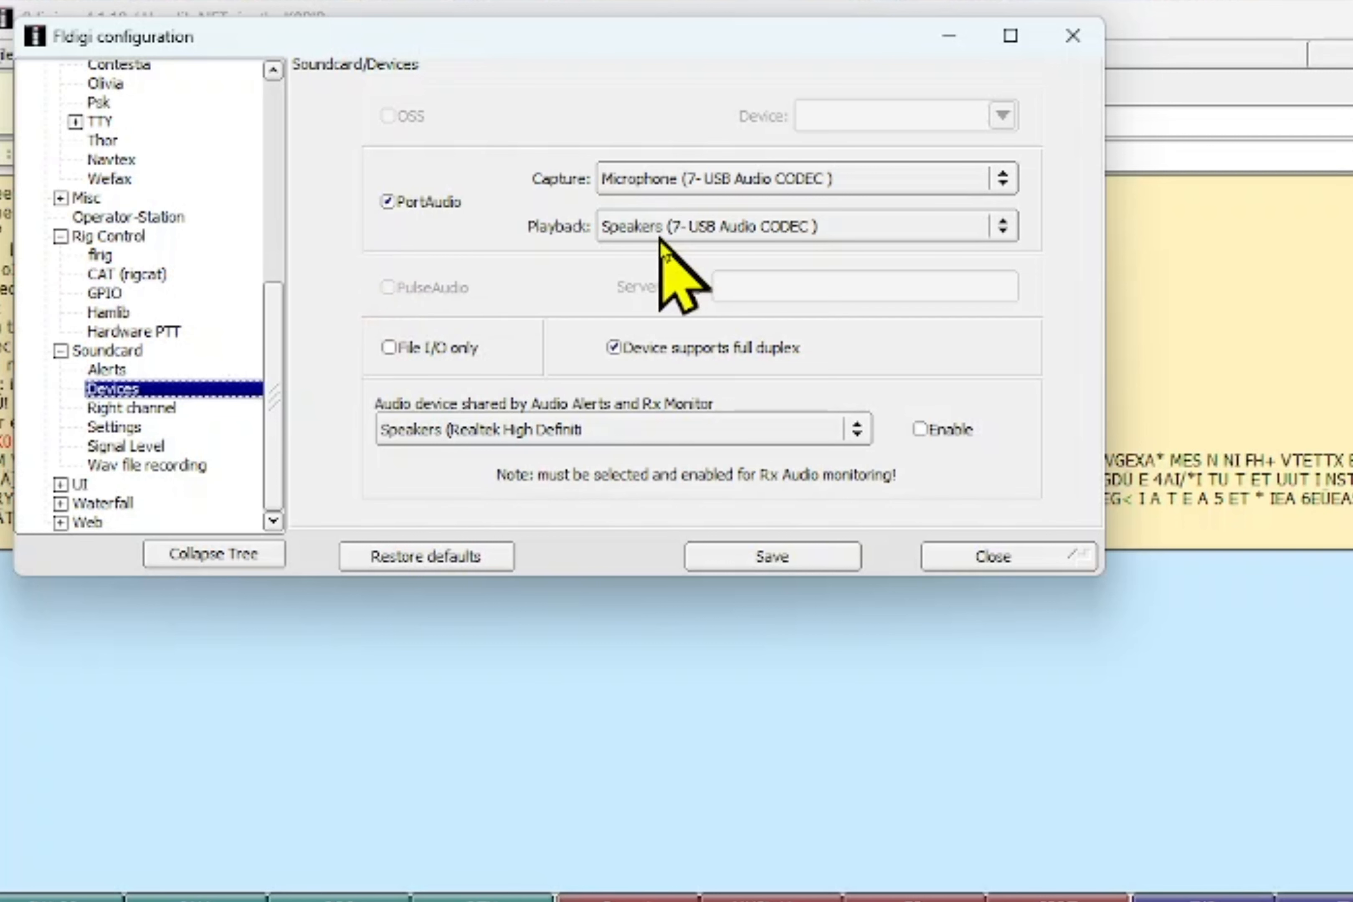
pyautogui.moveTo(729, 255)
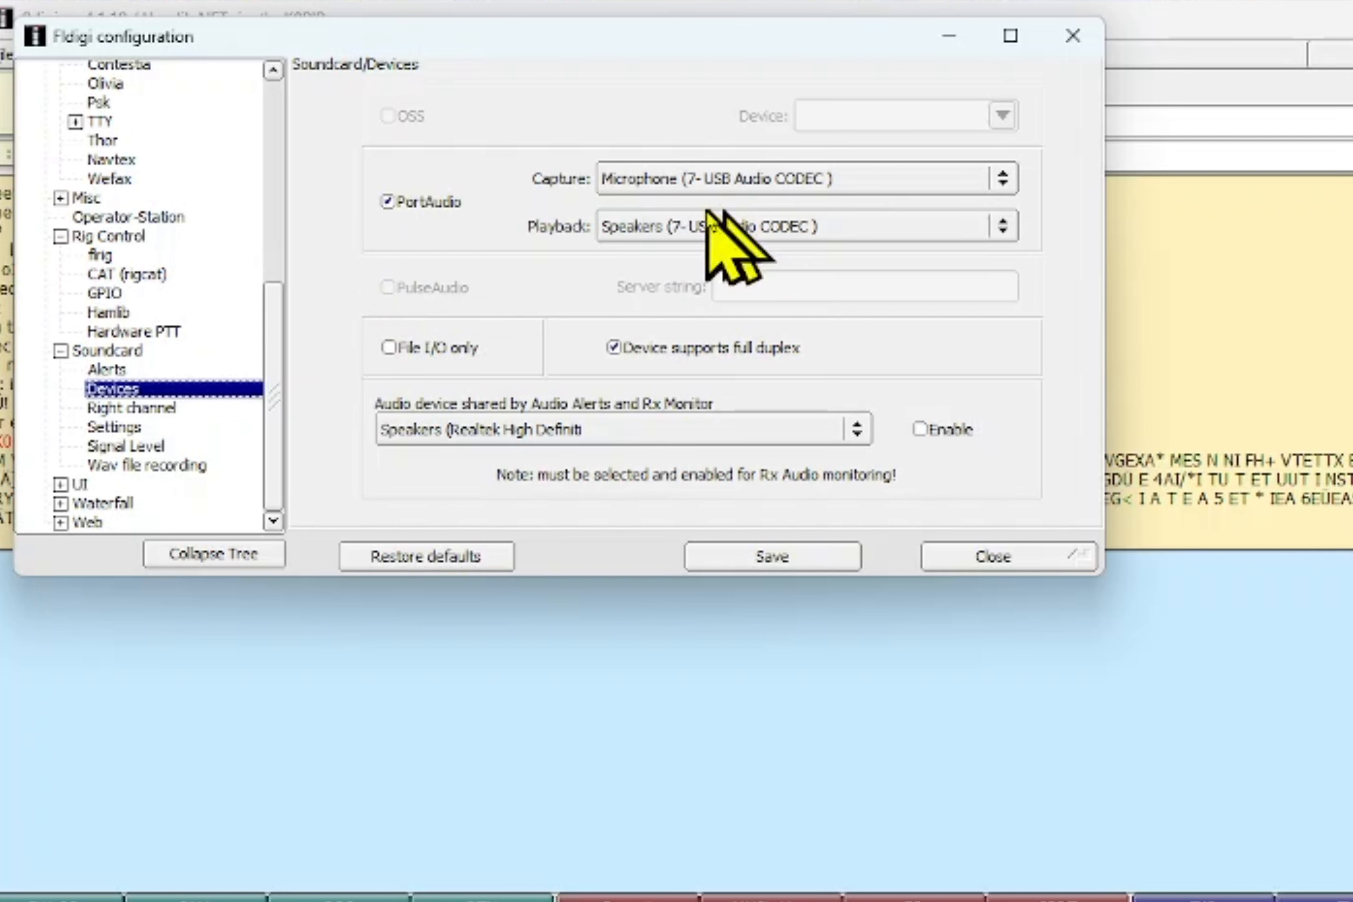
pyautogui.moveTo(691, 277)
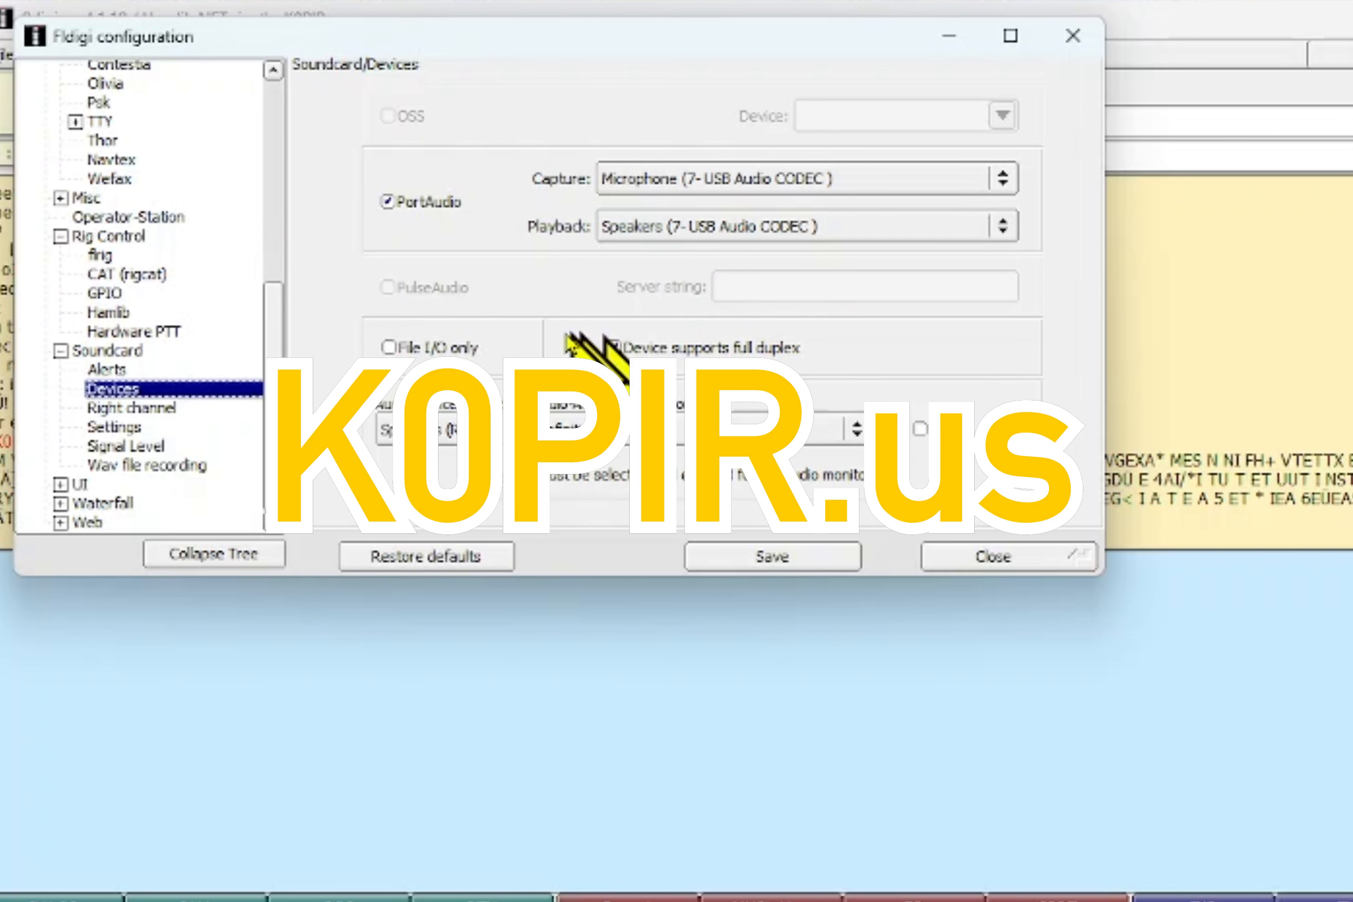
pyautogui.click(613, 346)
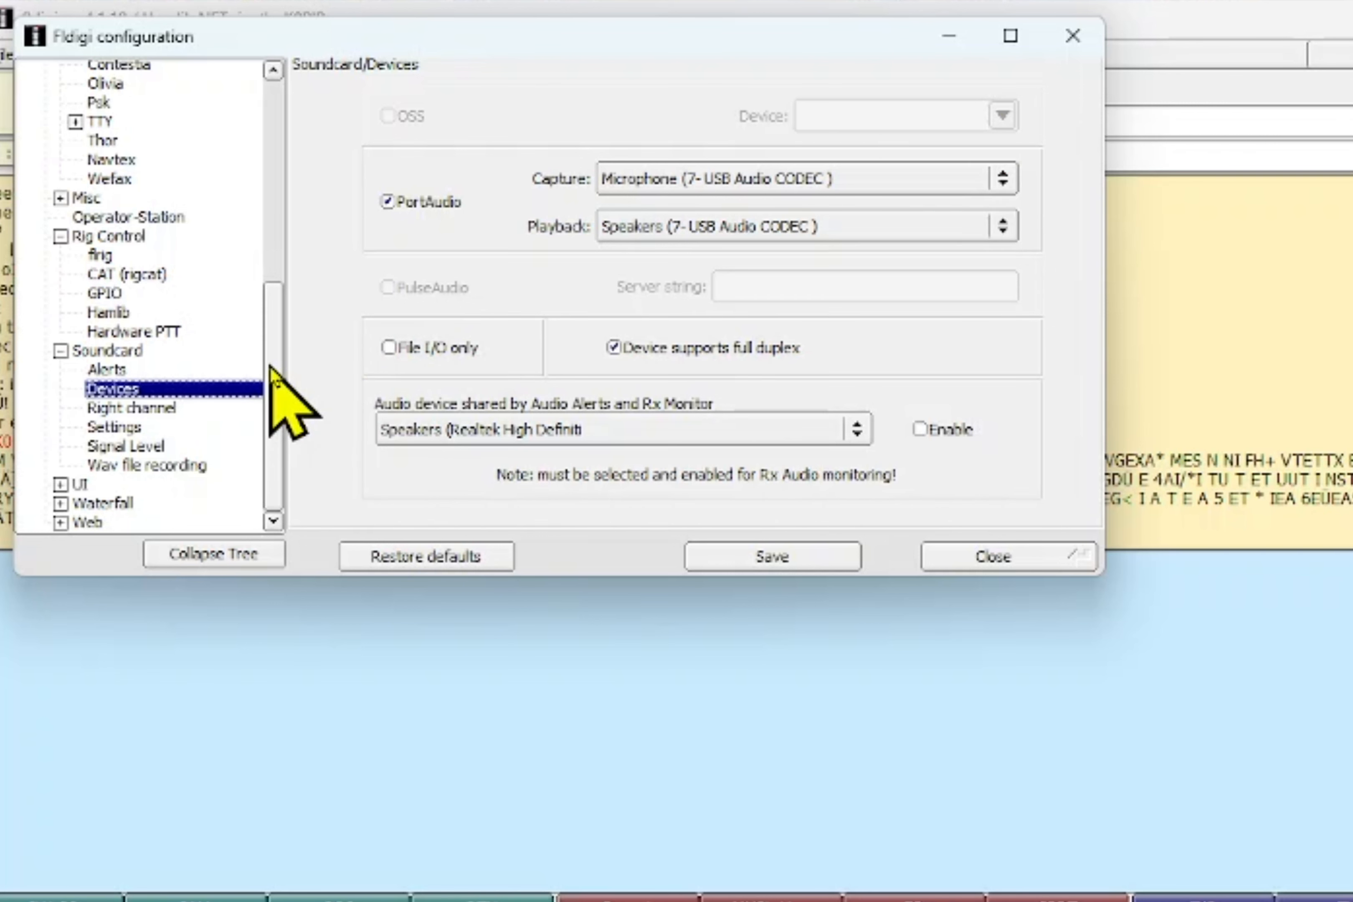
pyautogui.moveTo(151, 354)
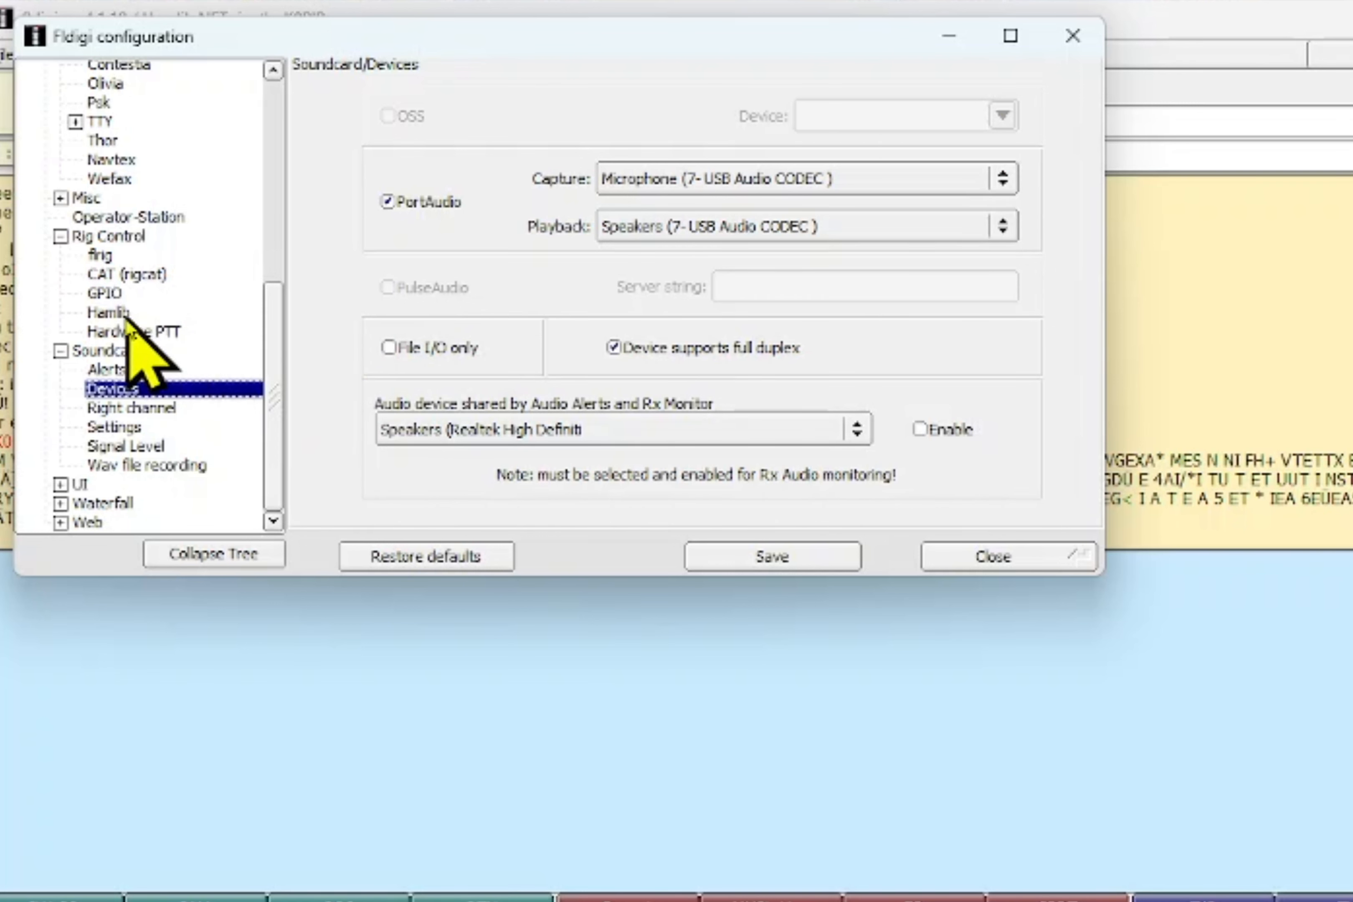
# Review Hamlib rig control as Hamlib NET rigctl at 127.0.0.1:4532, then close configuration.
pyautogui.click(106, 313)
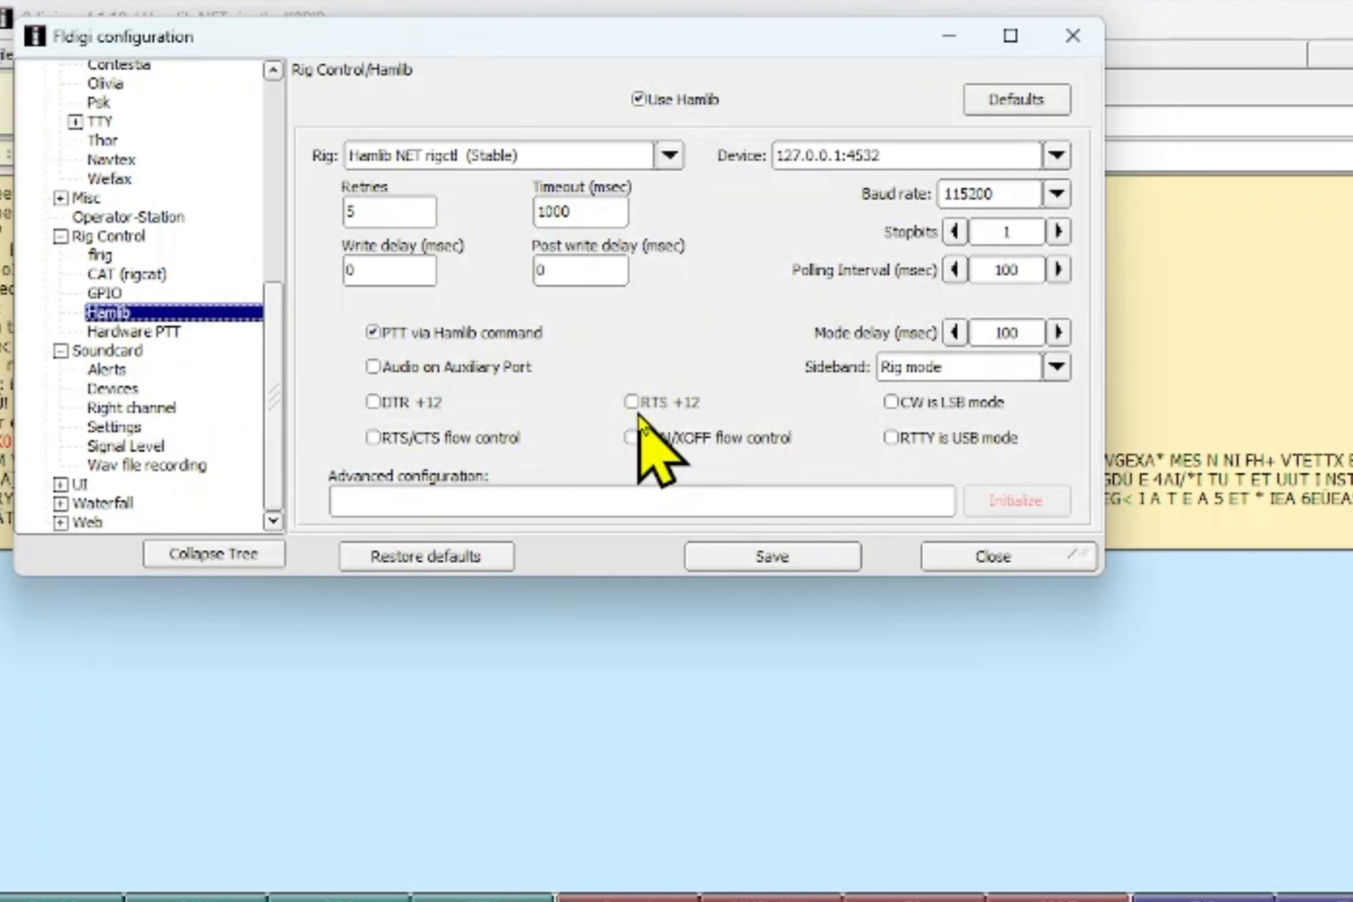
pyautogui.moveTo(643, 423)
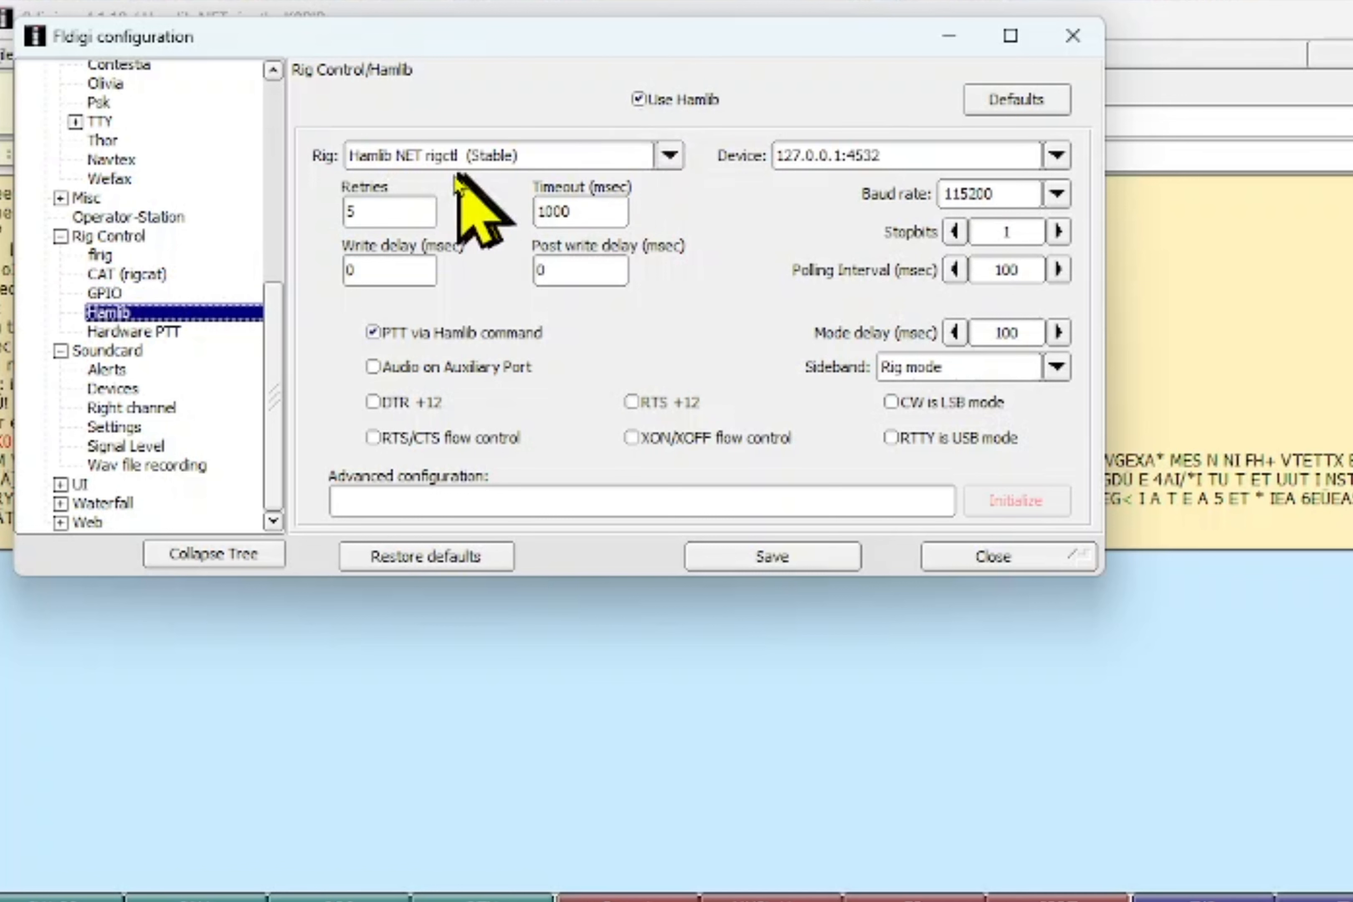
pyautogui.moveTo(422, 199)
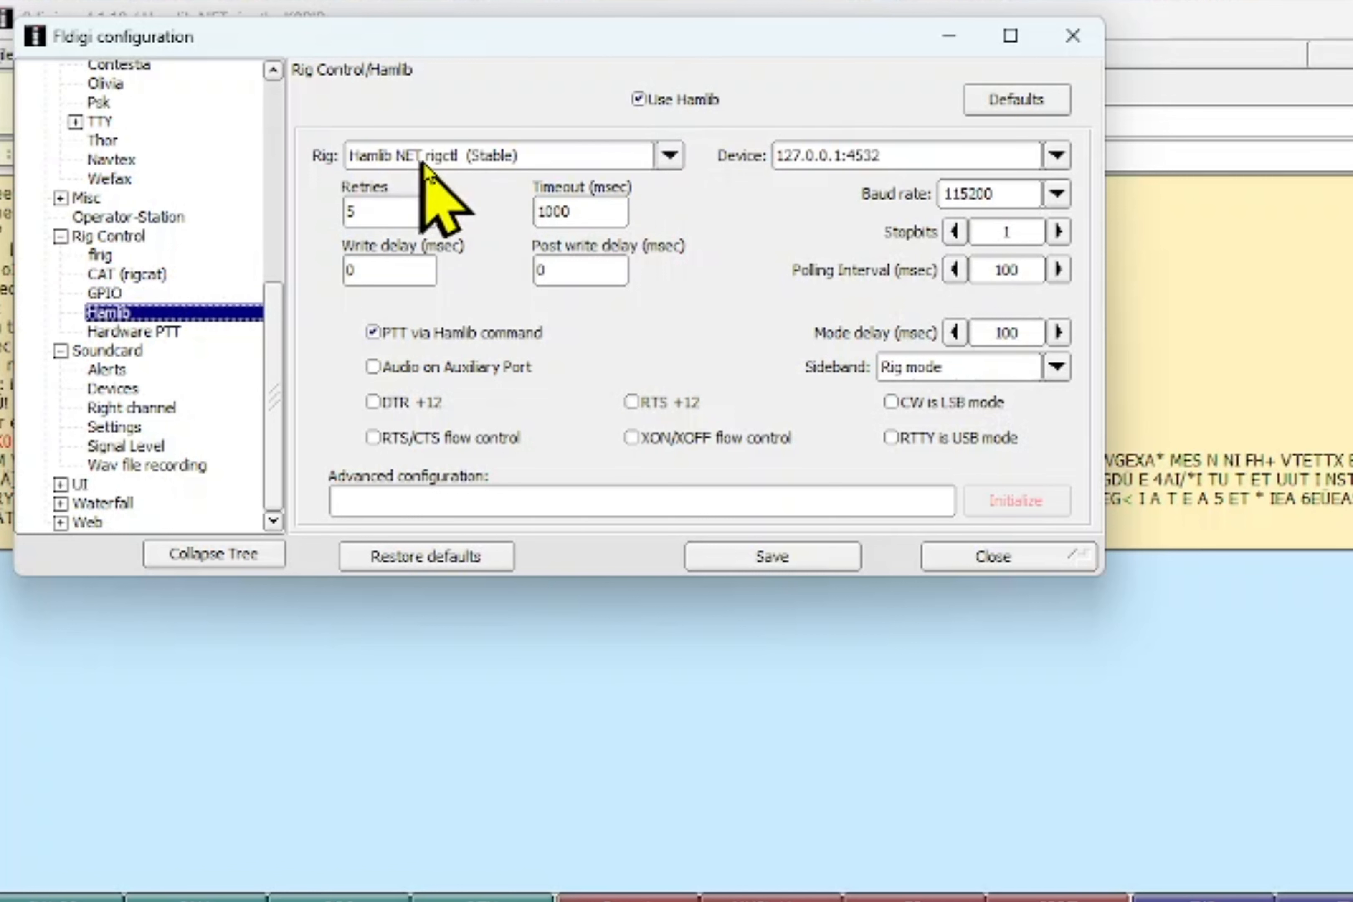
pyautogui.moveTo(535, 207)
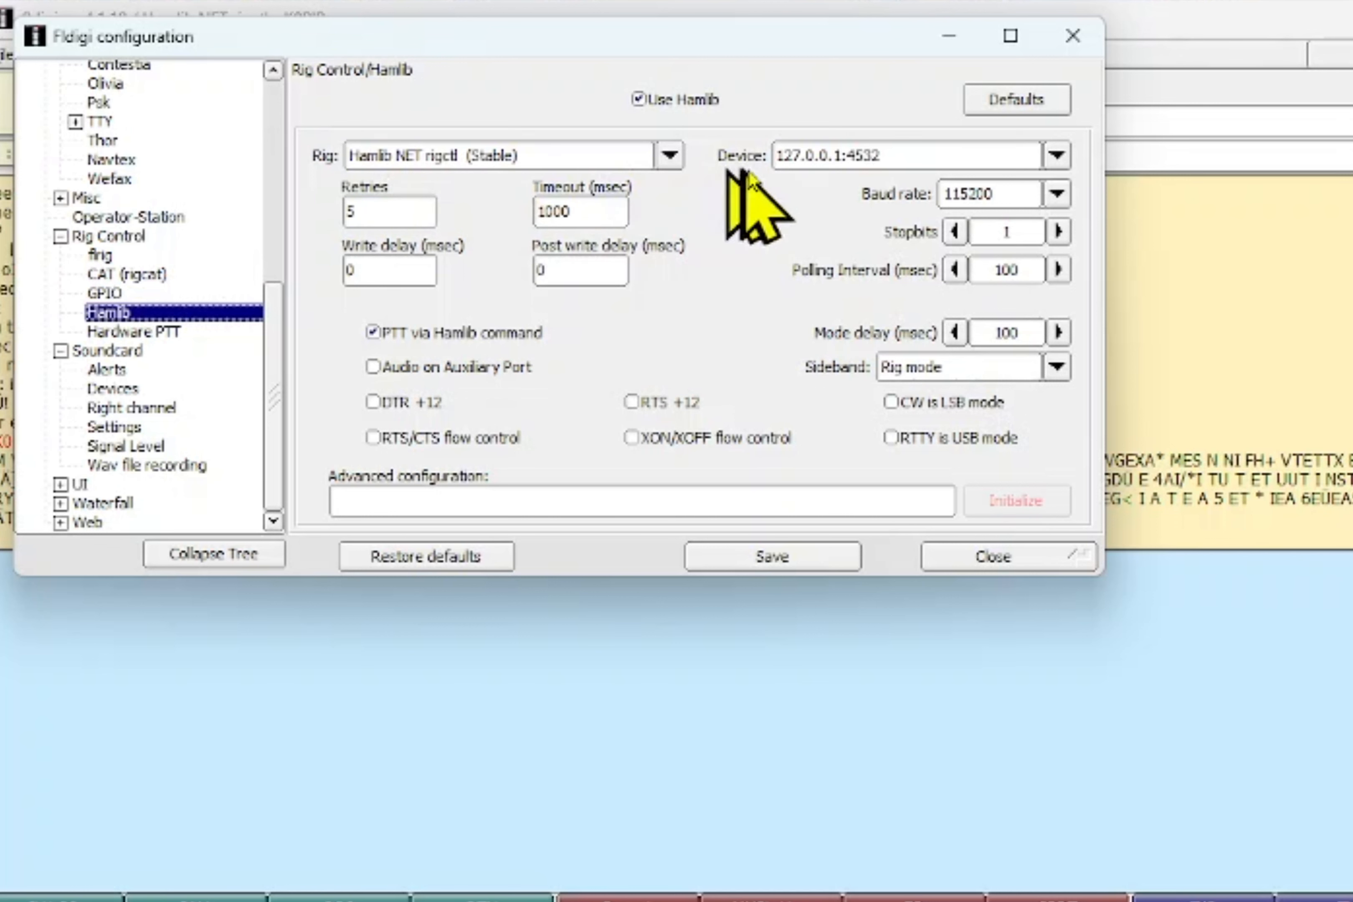
pyautogui.moveTo(832, 211)
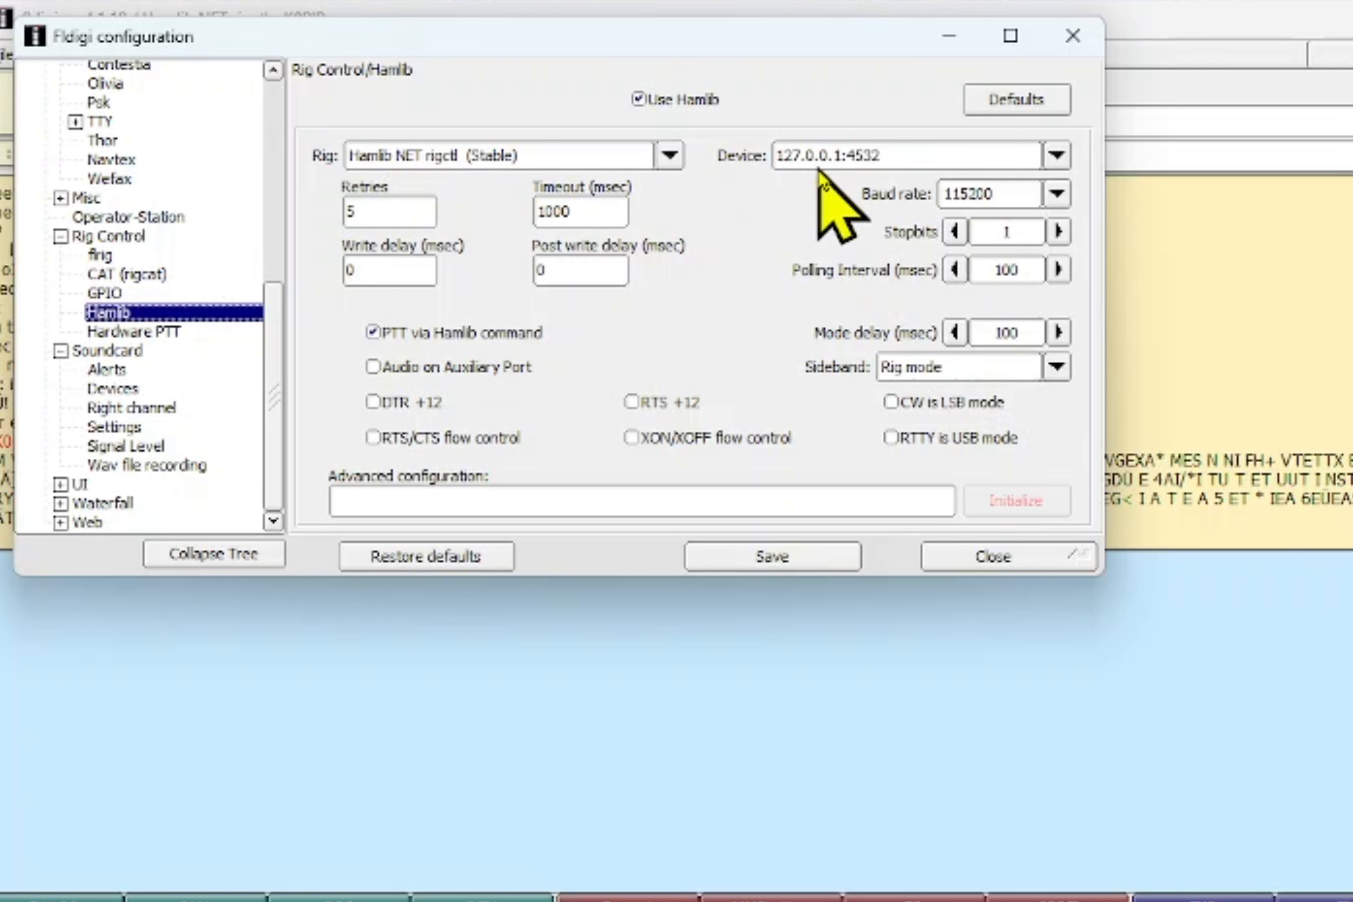
pyautogui.moveTo(846, 211)
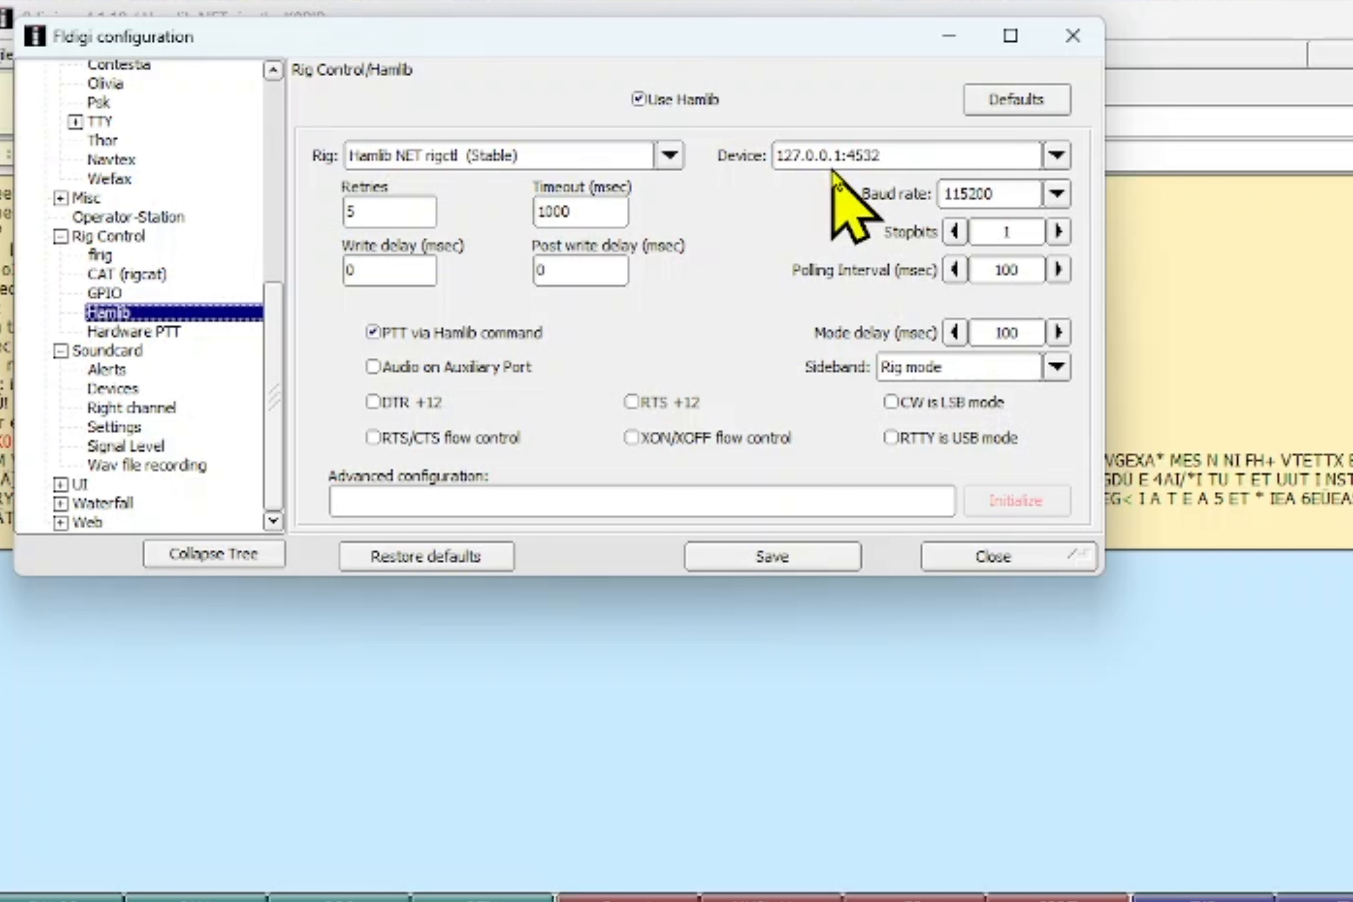
pyautogui.moveTo(876, 211)
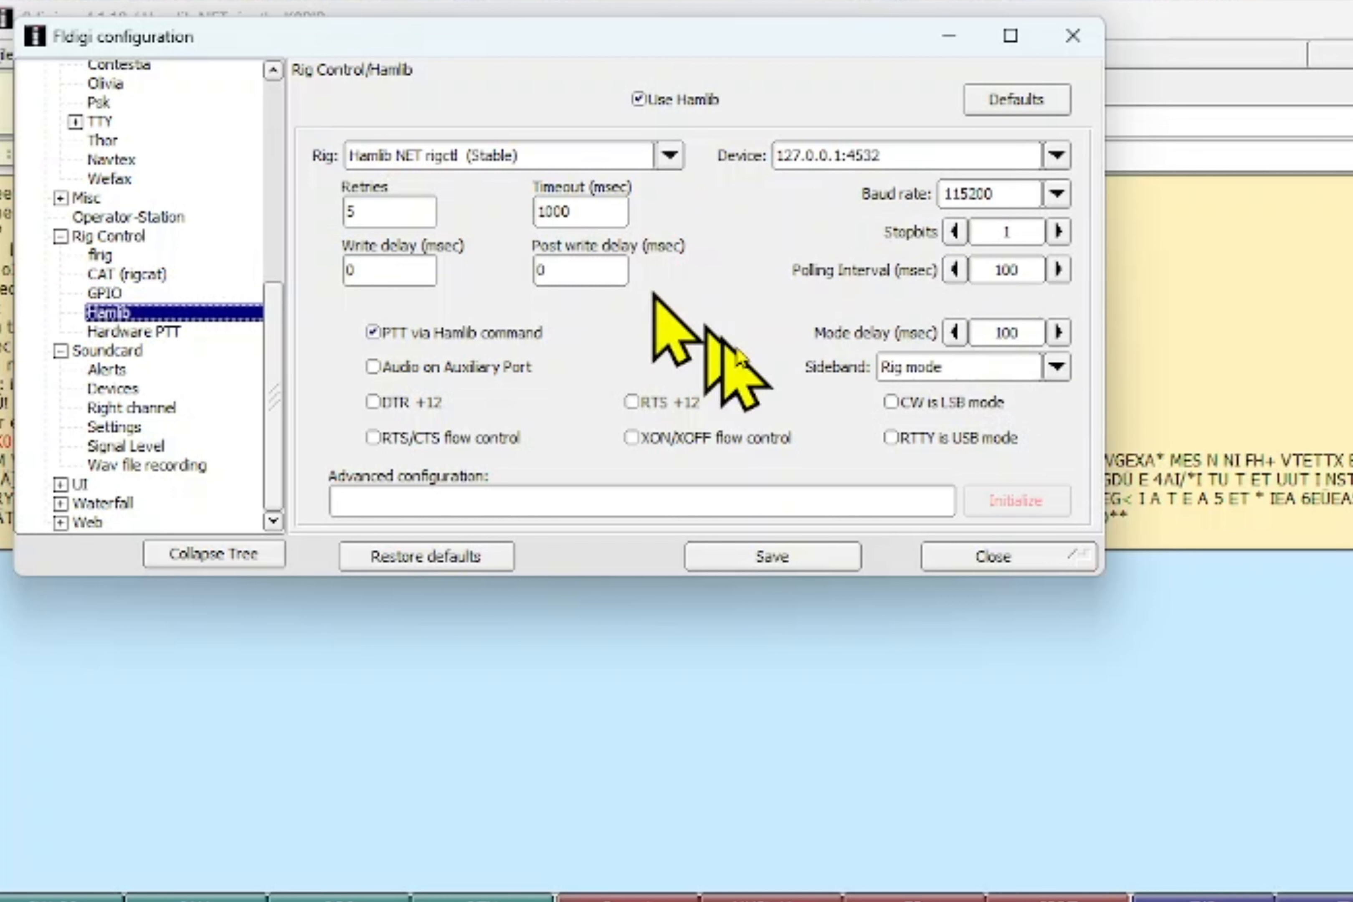
pyautogui.moveTo(954, 484)
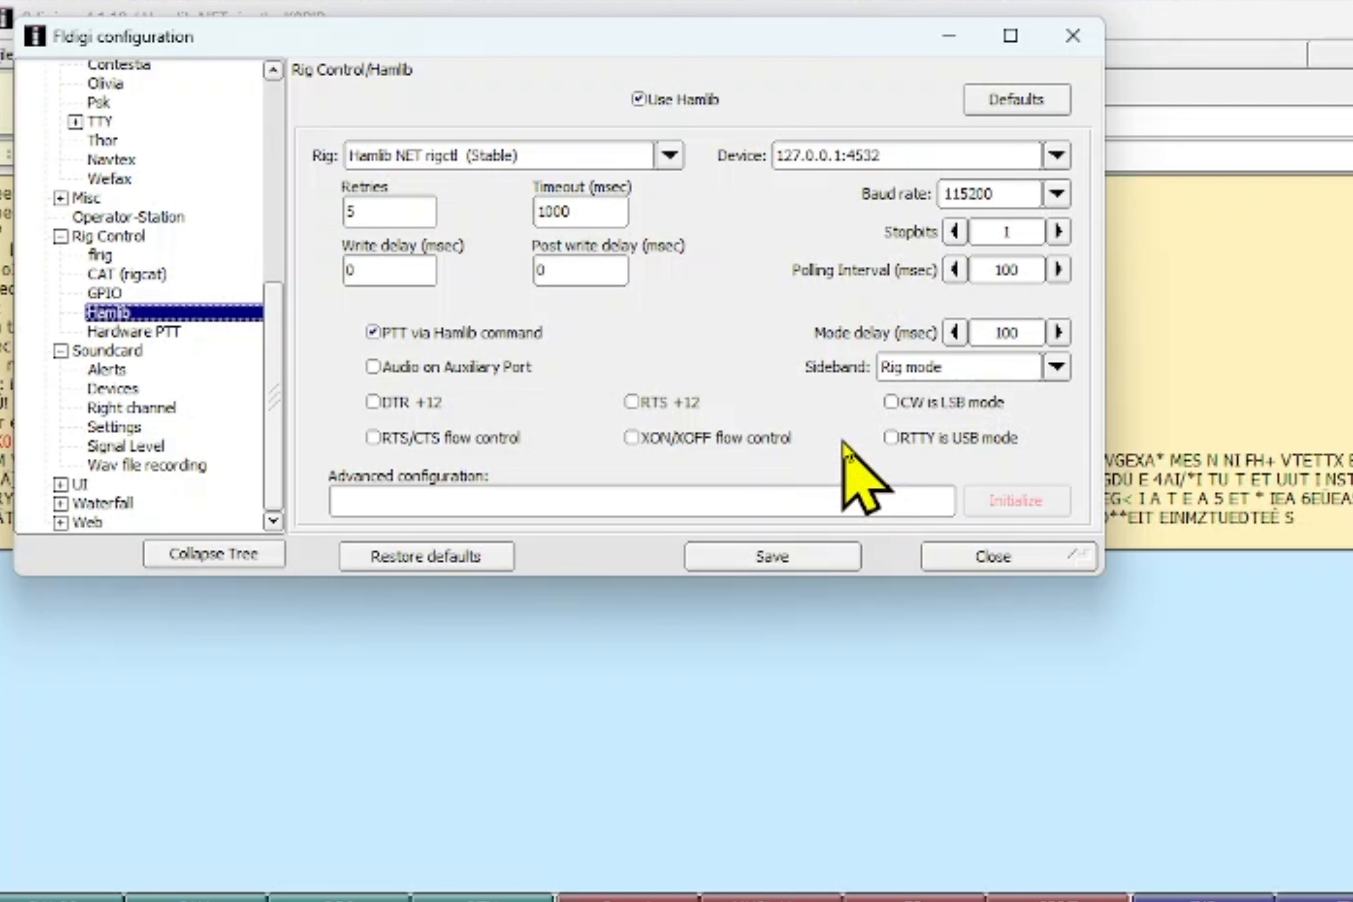
pyautogui.moveTo(889, 436)
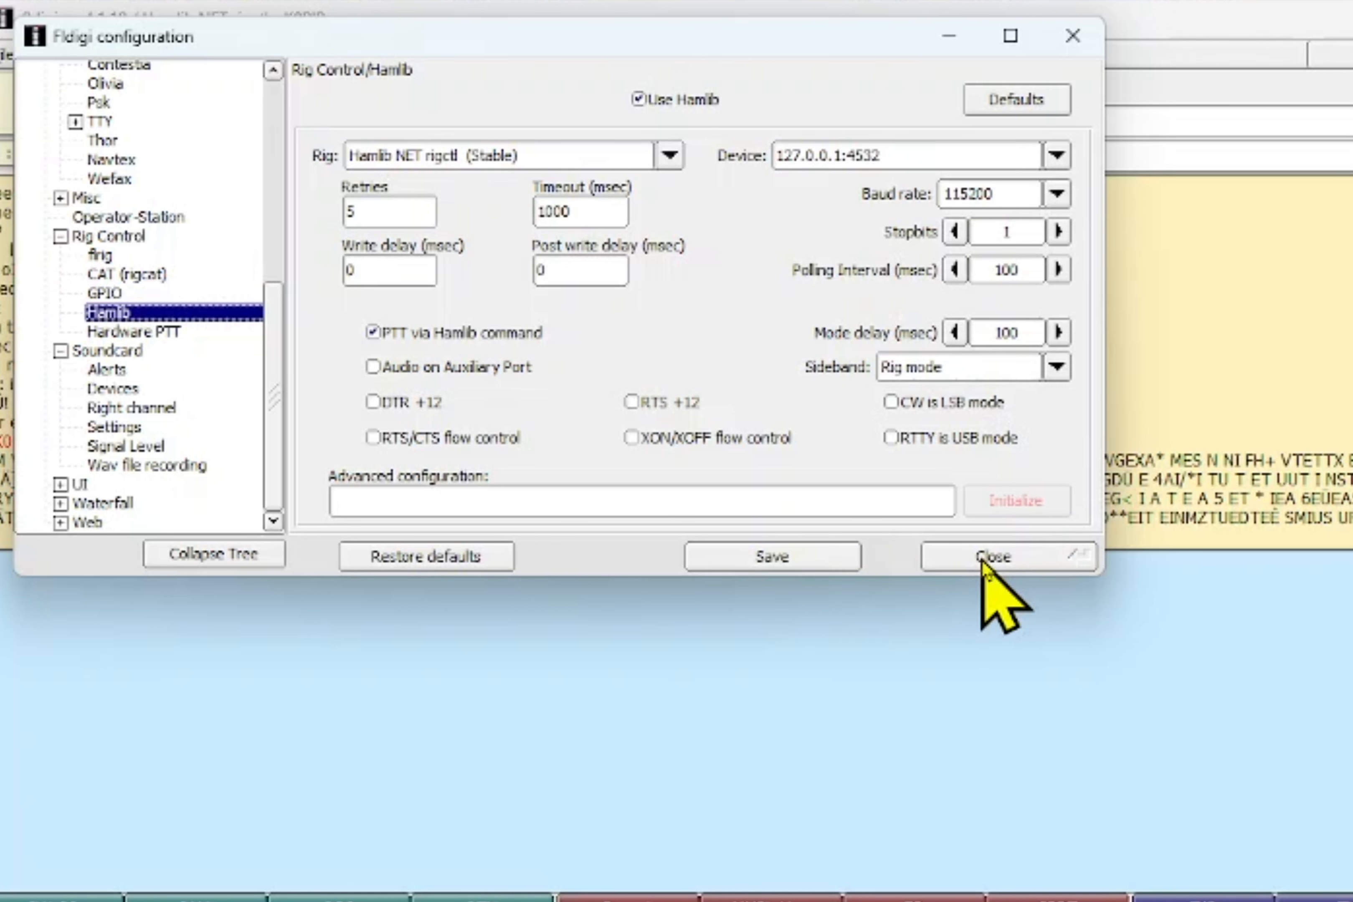
pyautogui.click(994, 556)
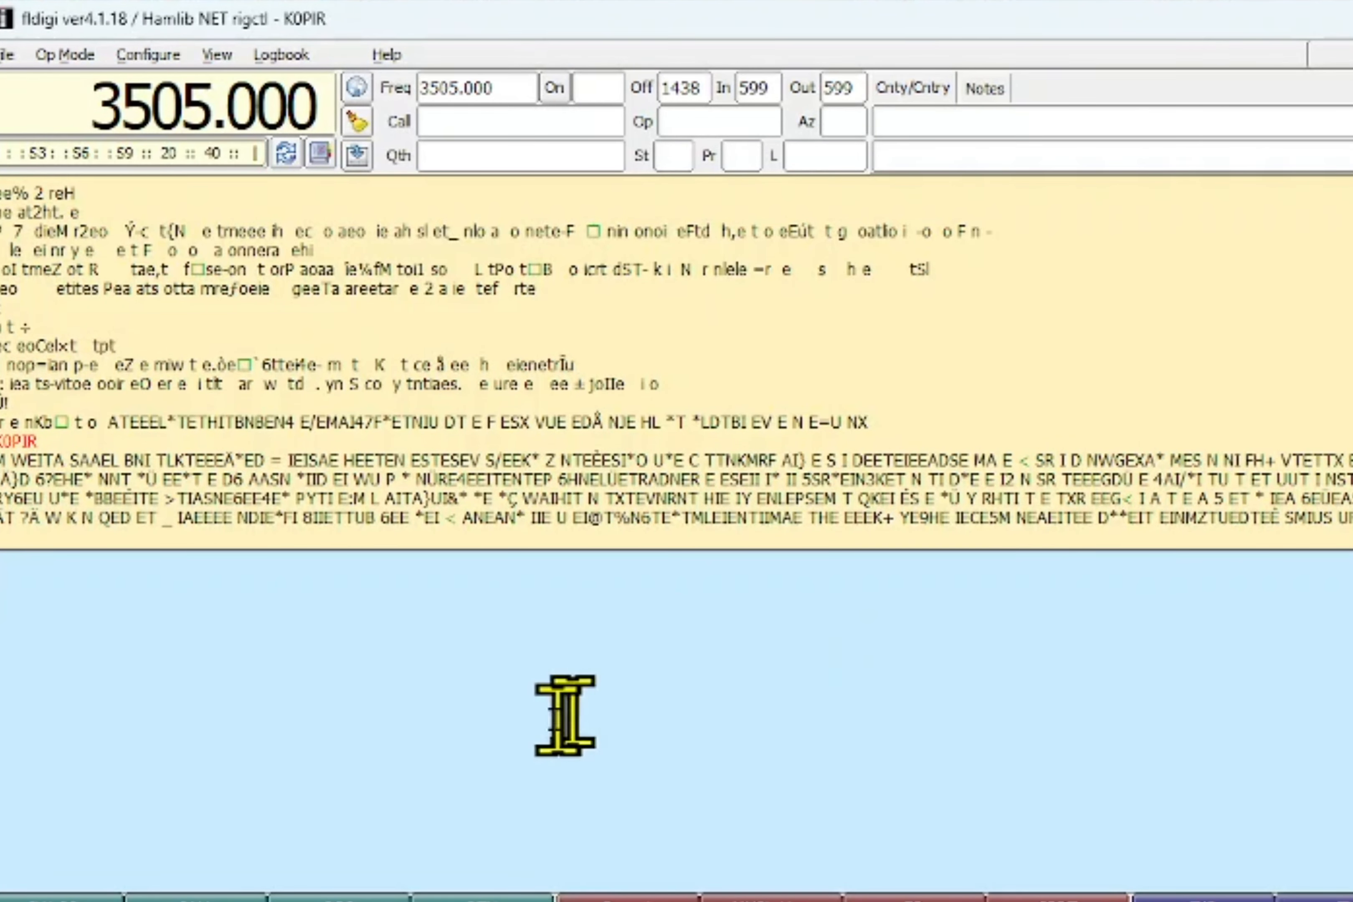
pyautogui.moveTo(432, 564)
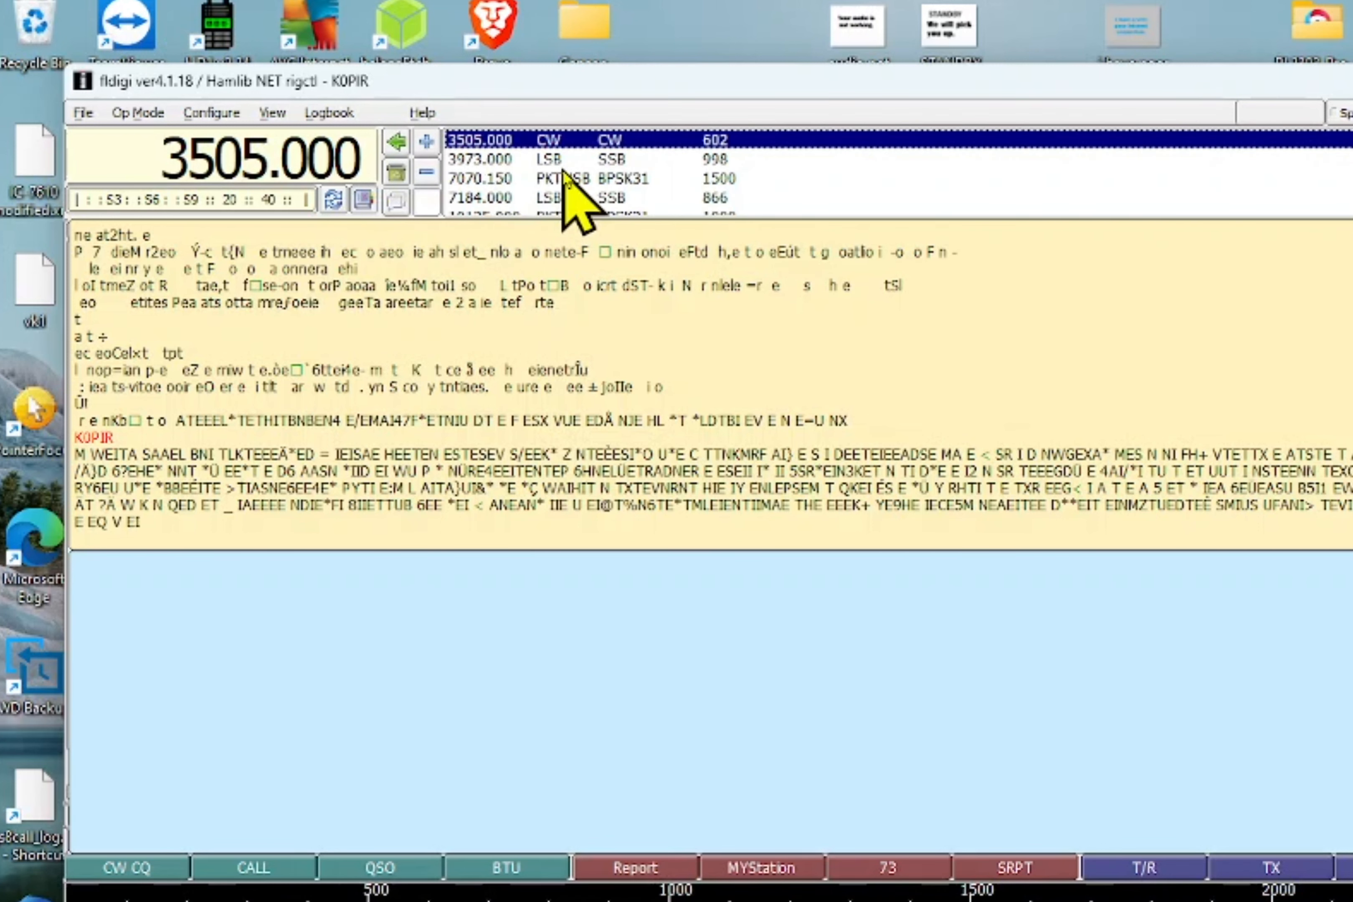
pyautogui.moveTo(518, 211)
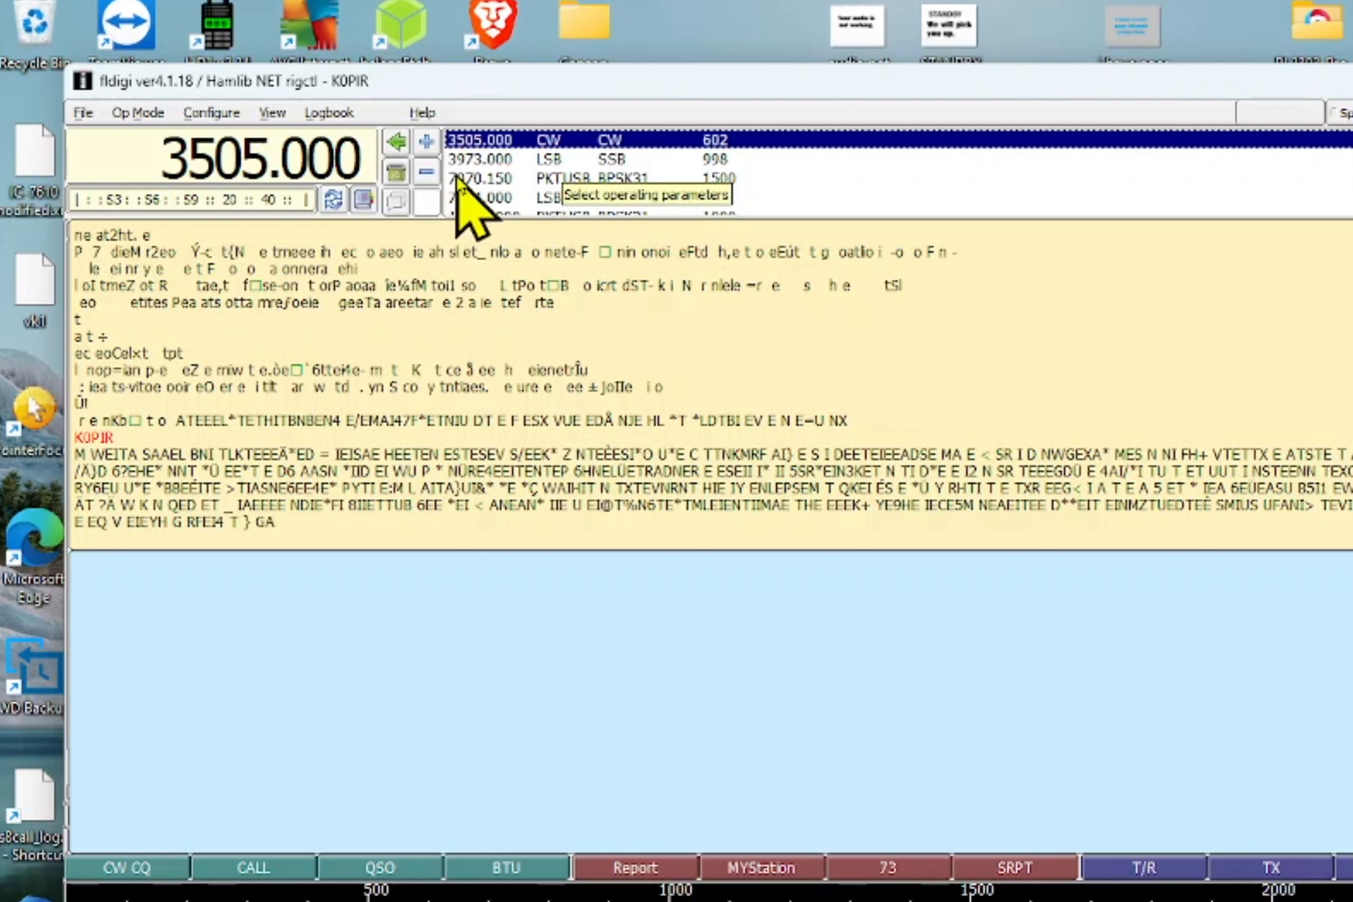
pyautogui.click(482, 179)
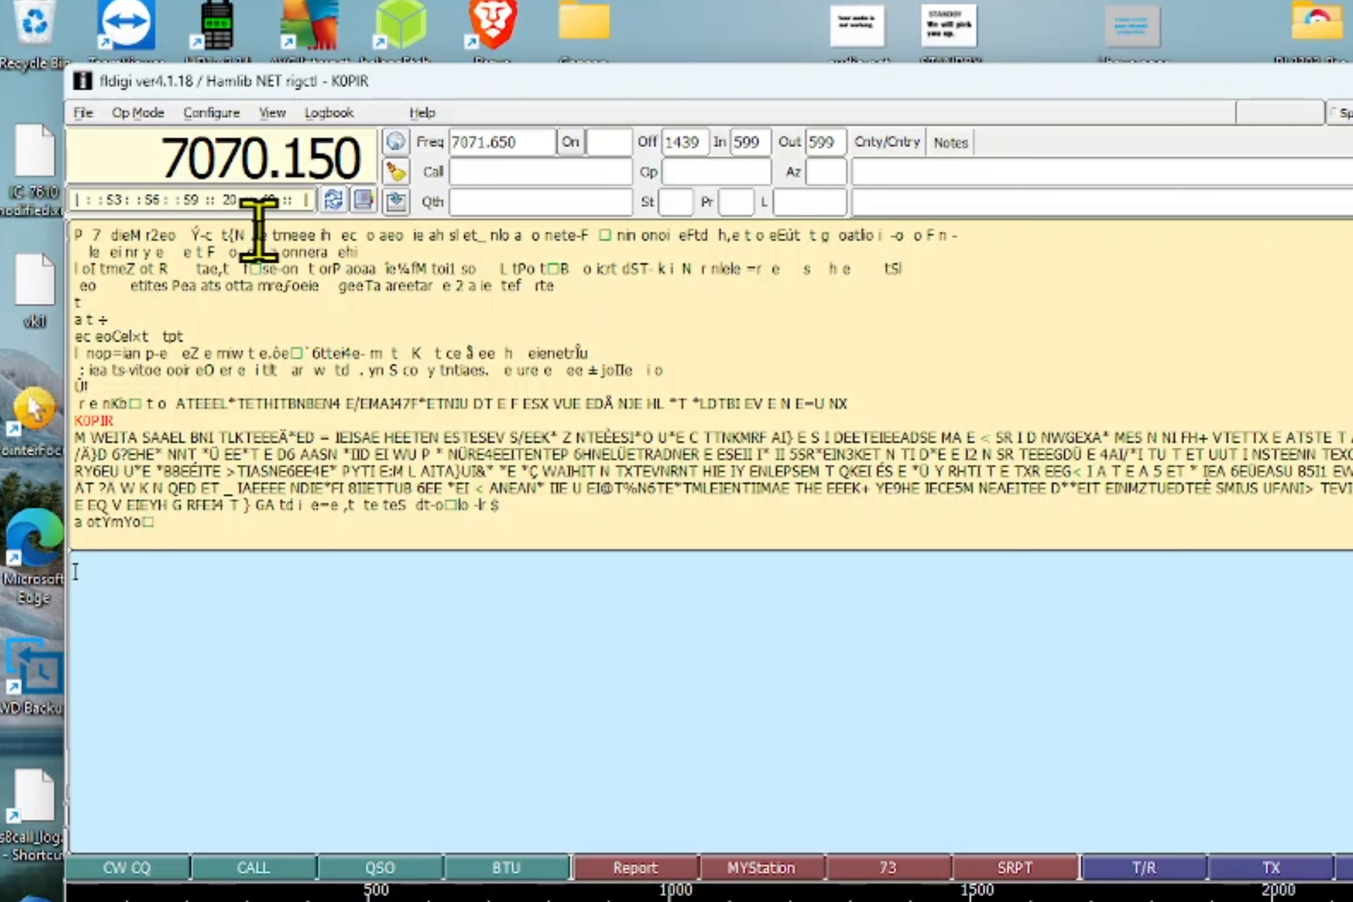
pyautogui.write('tt  aeootr    to- e')
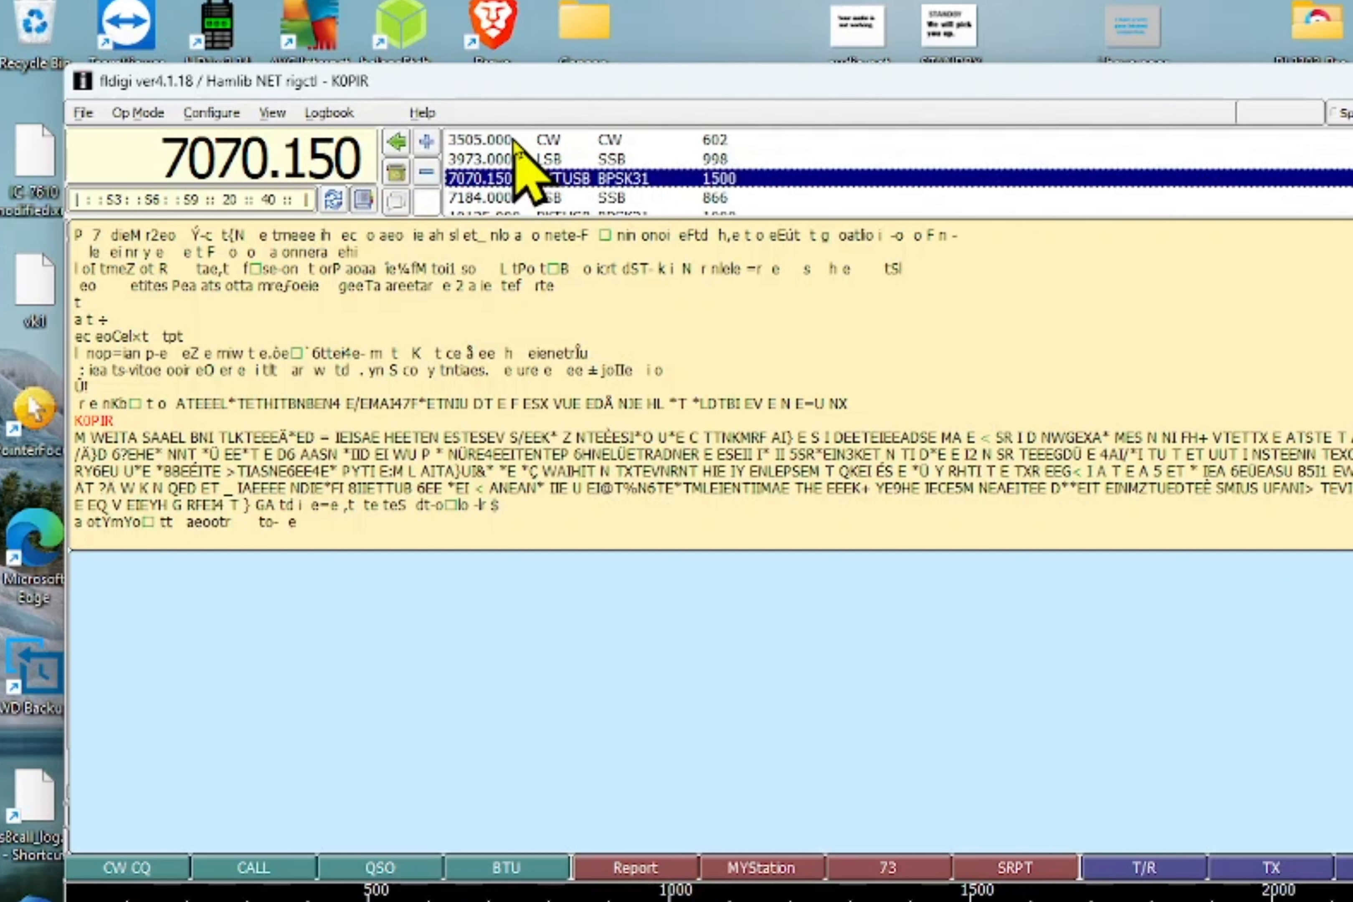
pyautogui.click(478, 139)
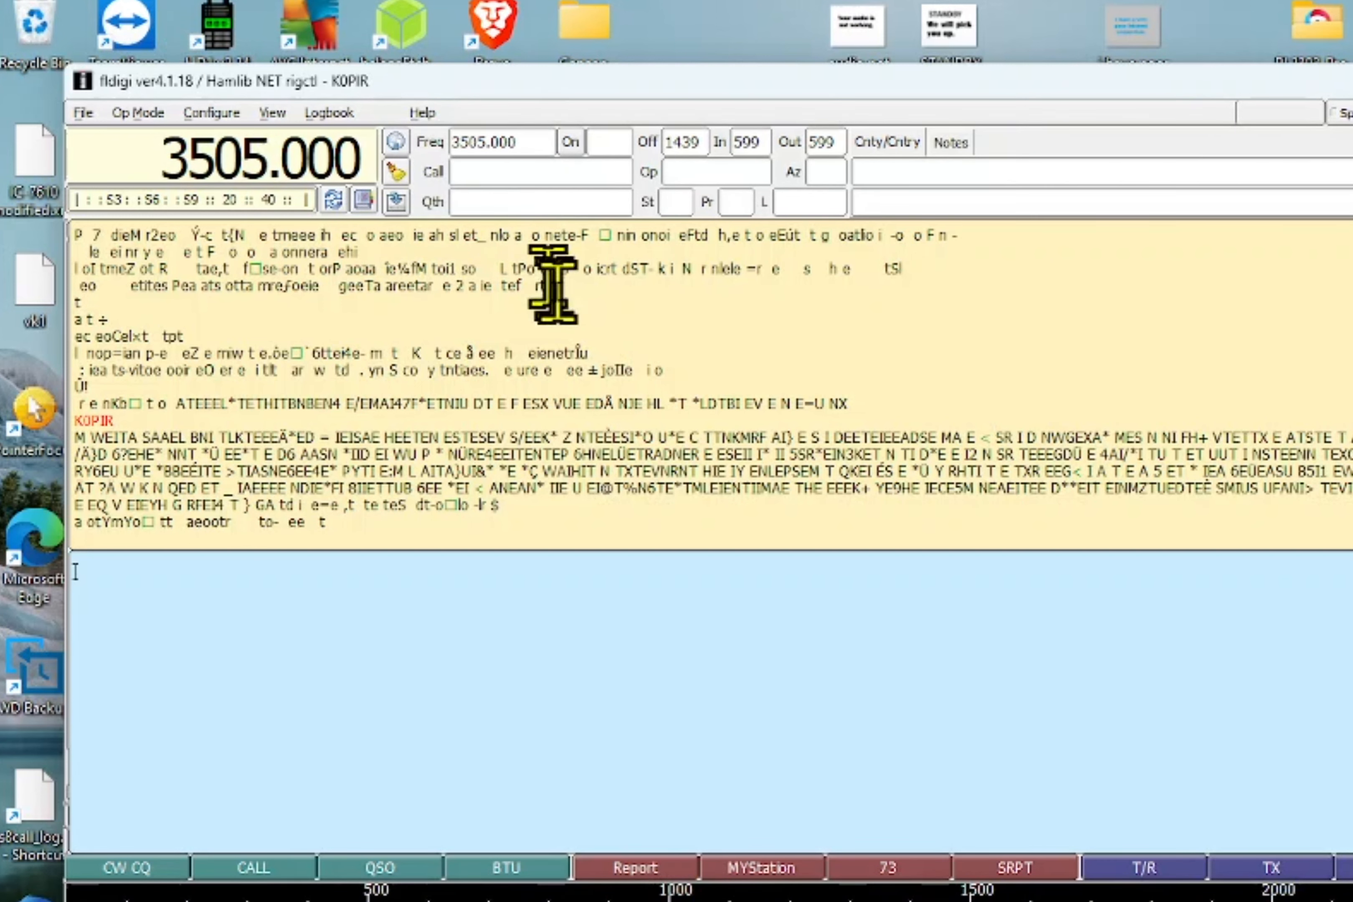
pyautogui.moveTo(578, 302)
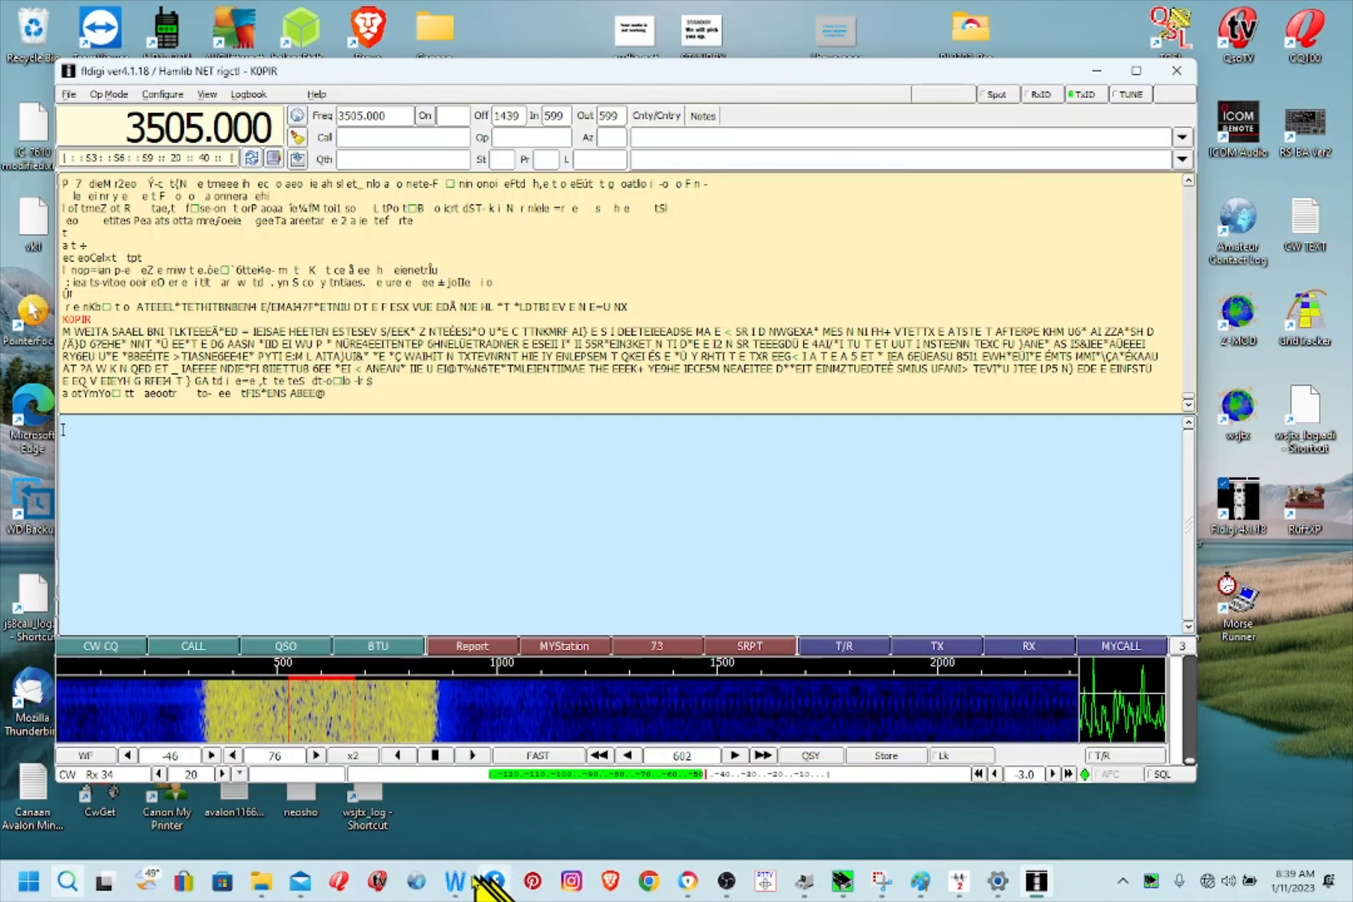
# Bring wfview forward showing the IC-7300 spectrum and waterfall at 3.505000 MHz CW.
pyautogui.click(454, 882)
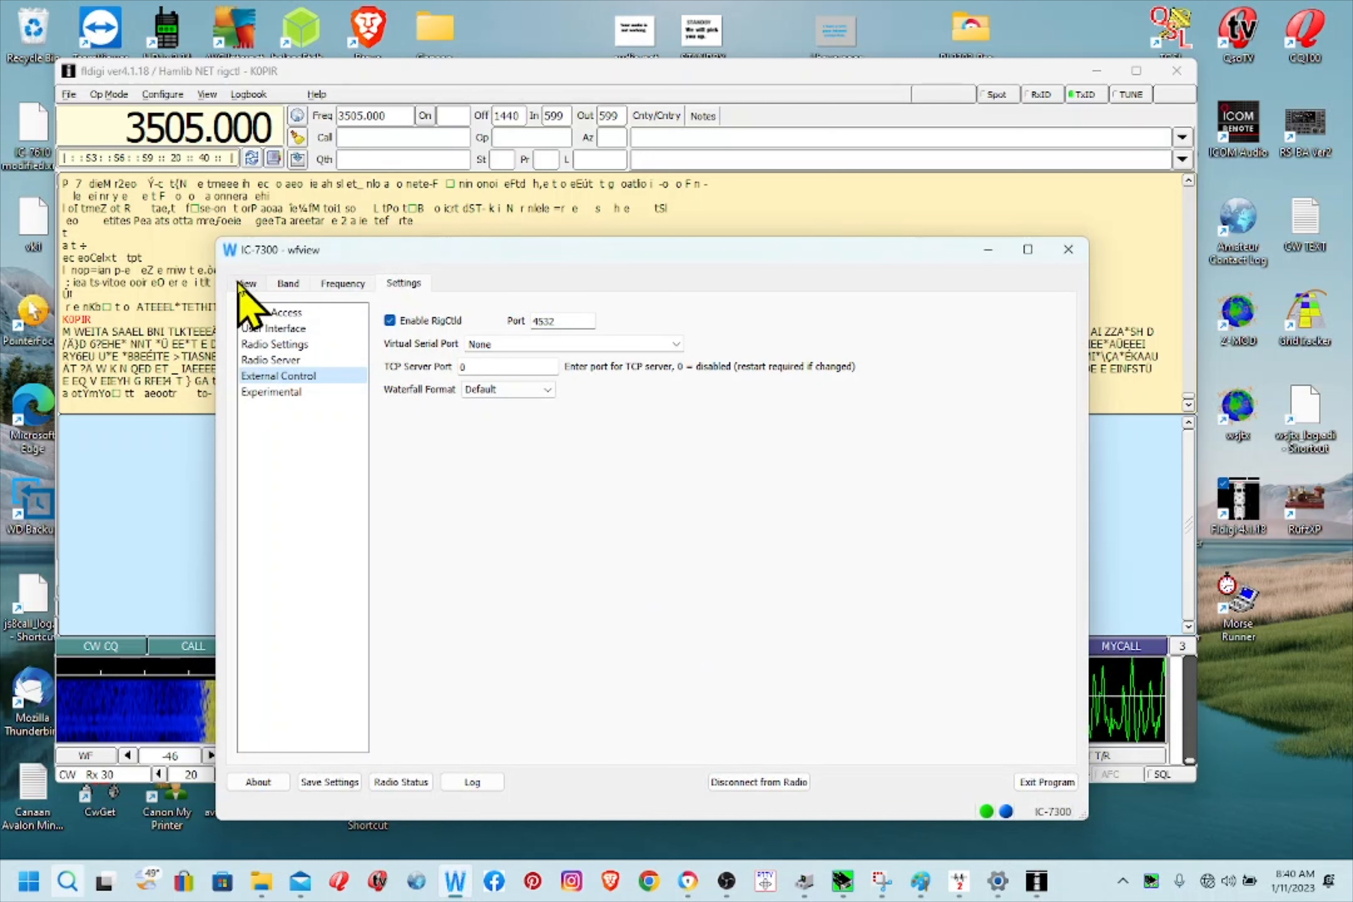
pyautogui.click(245, 283)
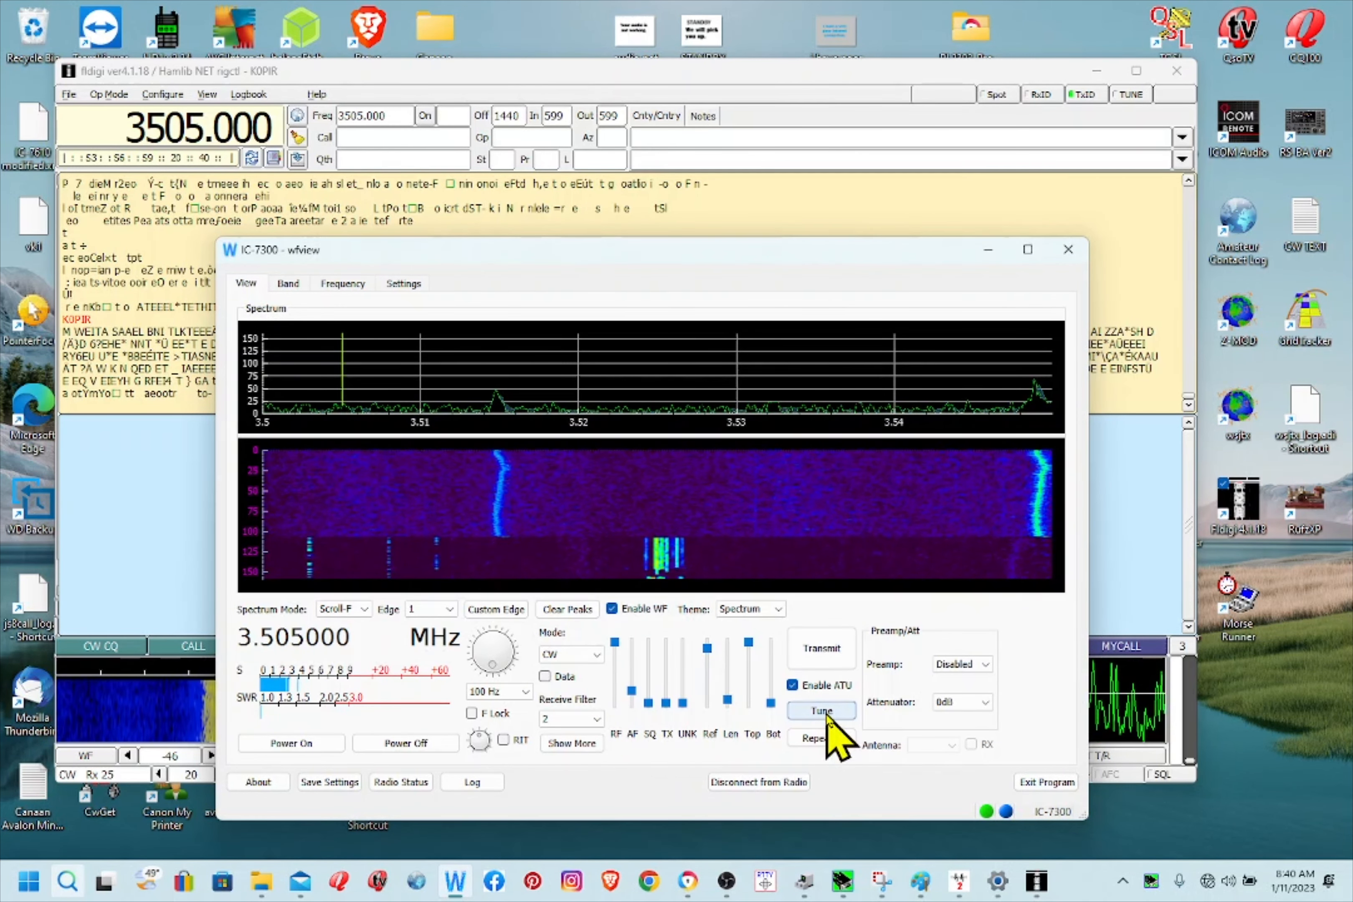
pyautogui.moveTo(841, 712)
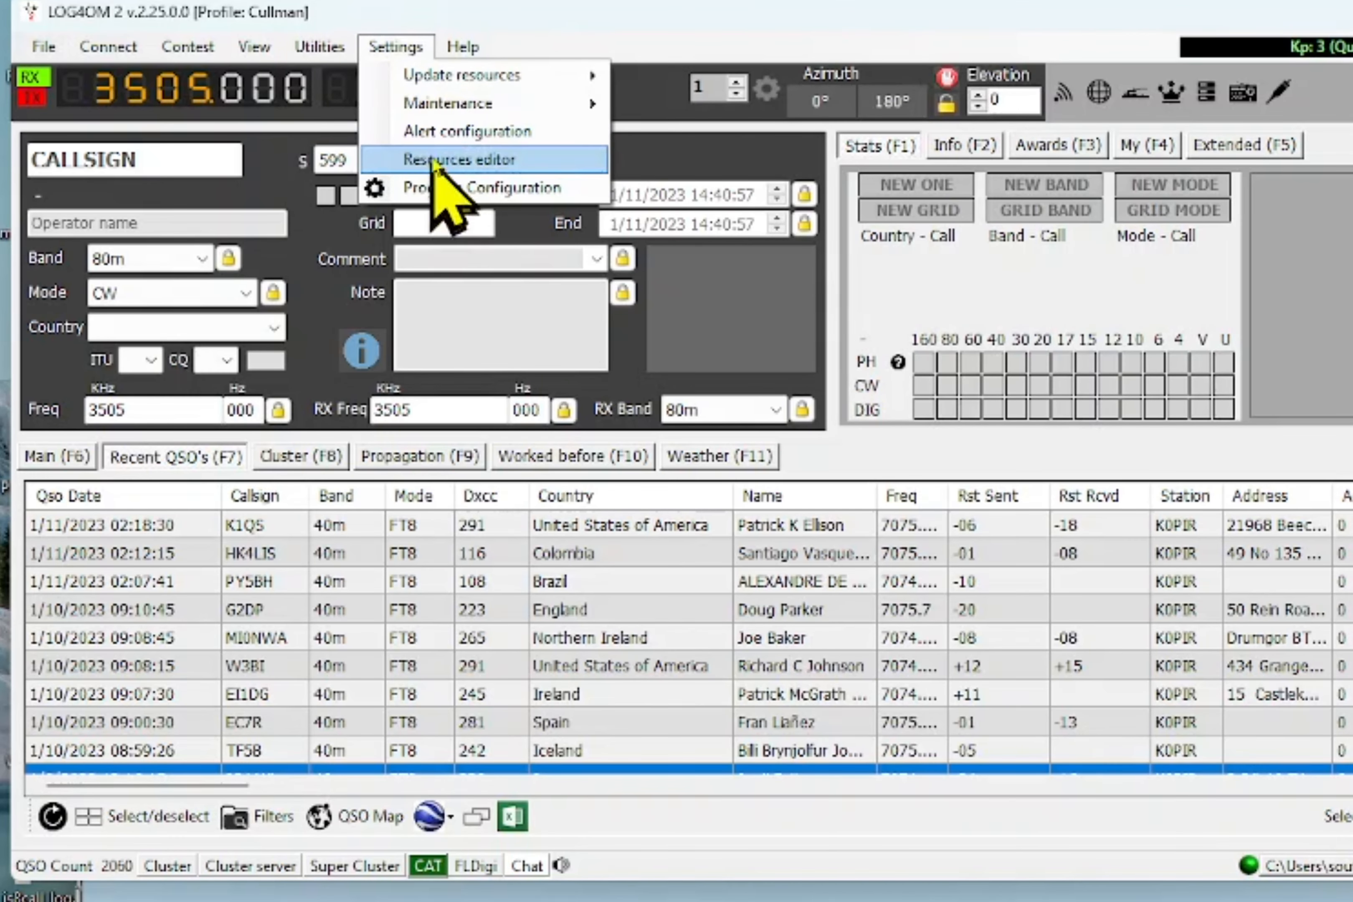
pyautogui.moveTo(467, 187)
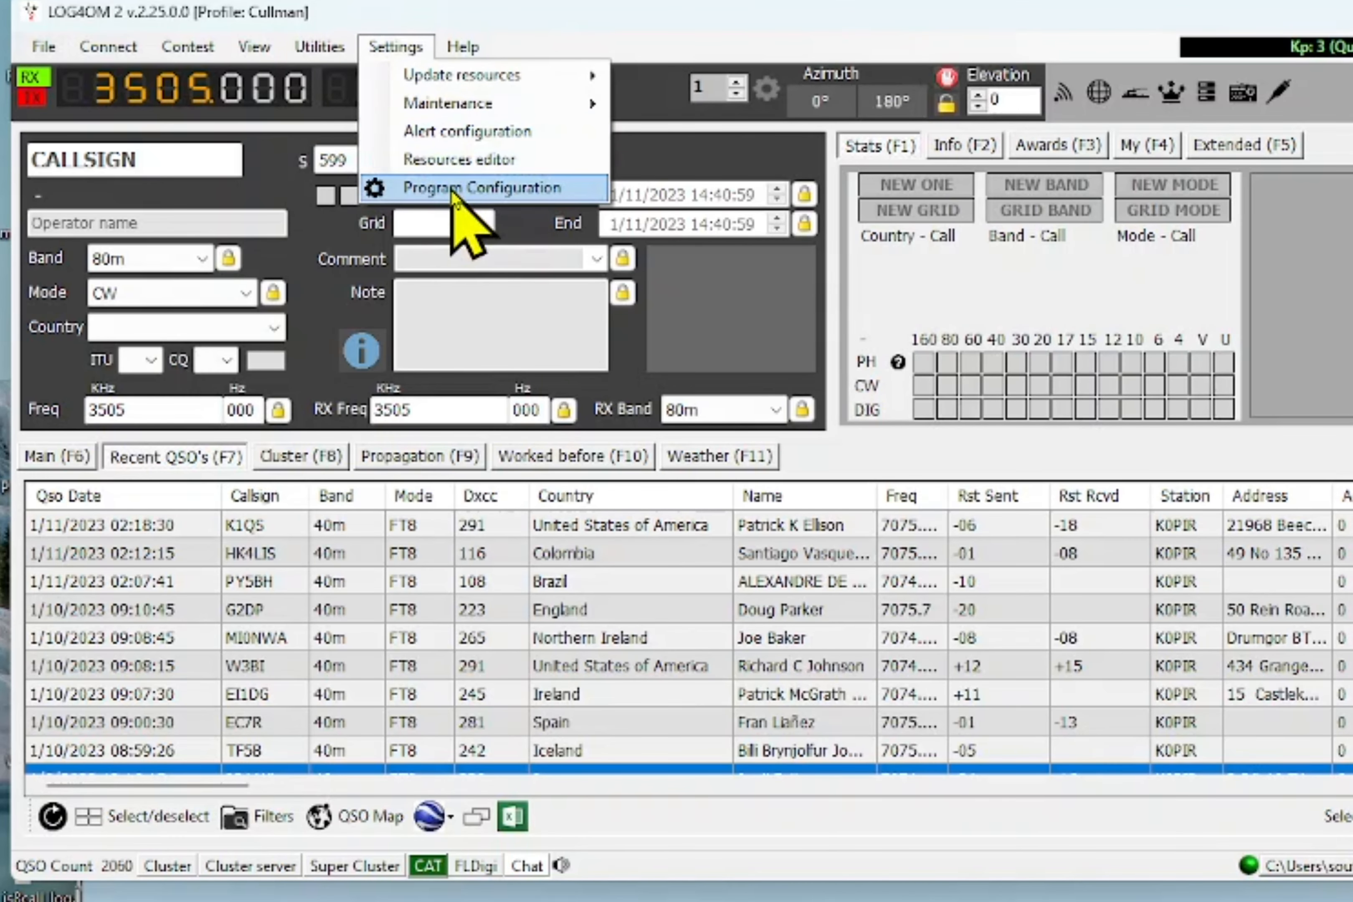
pyautogui.click(487, 187)
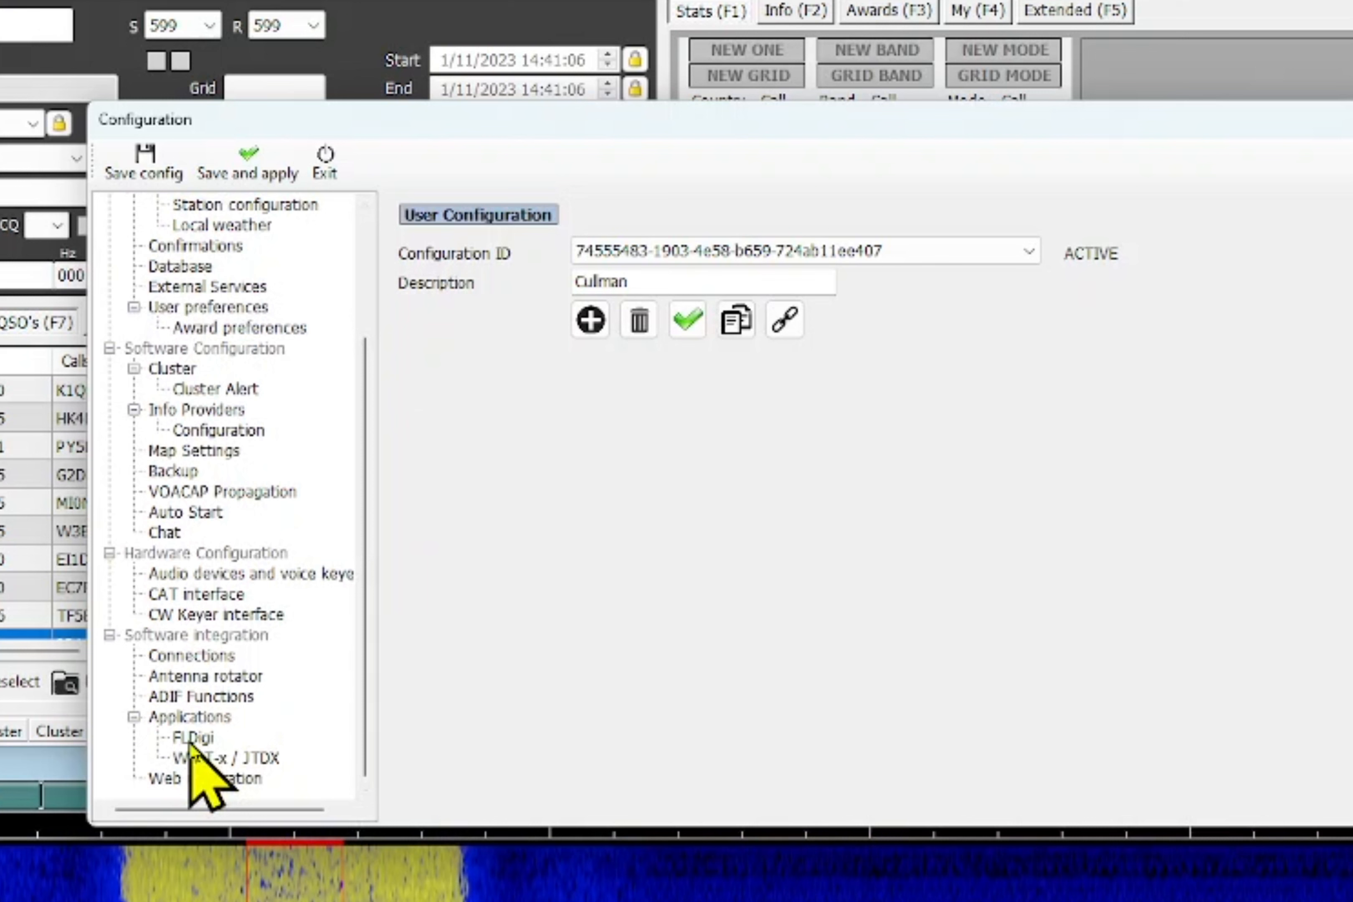
pyautogui.click(192, 737)
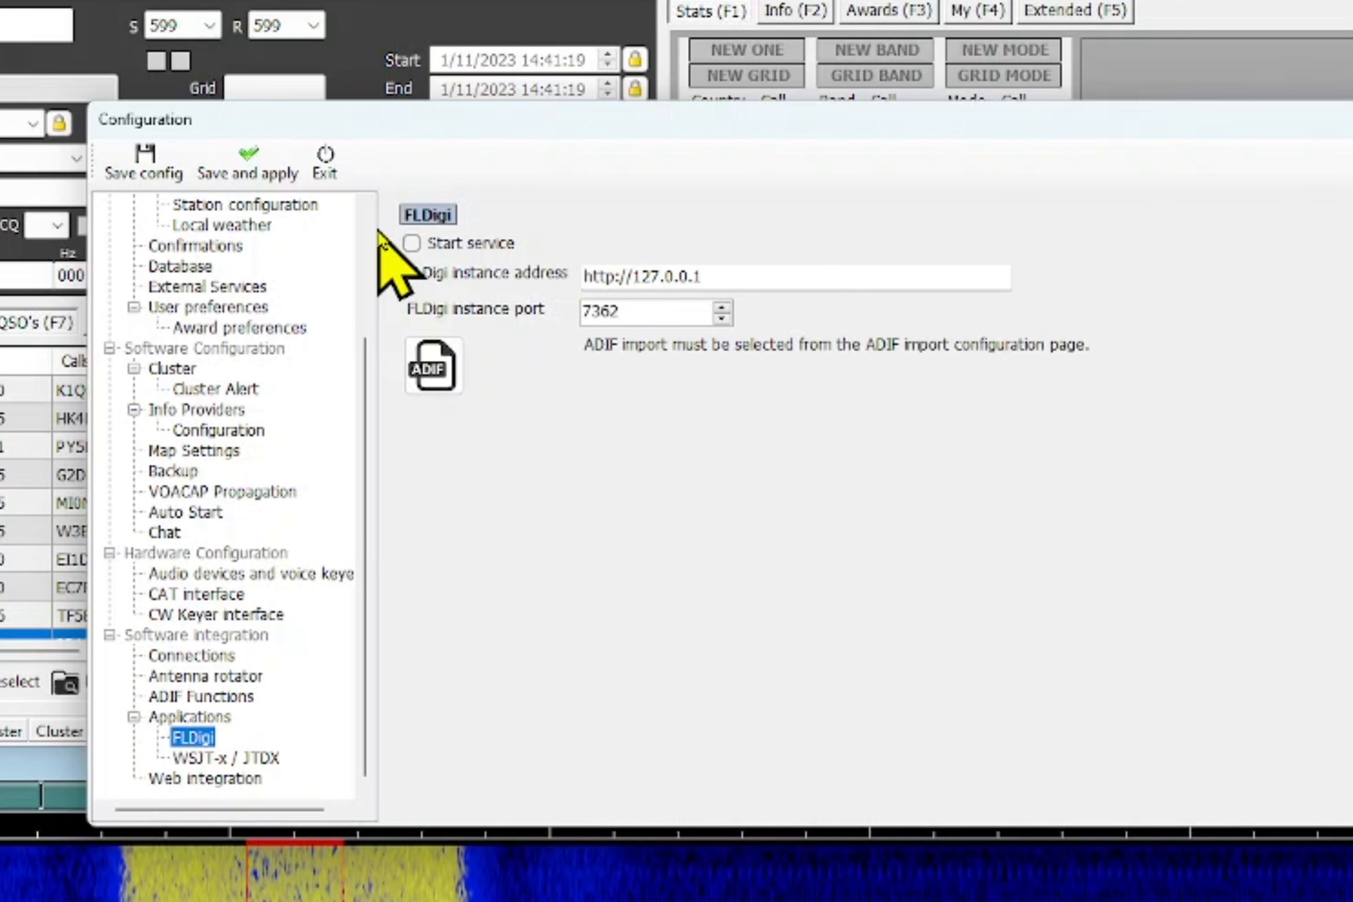
pyautogui.moveTo(242, 794)
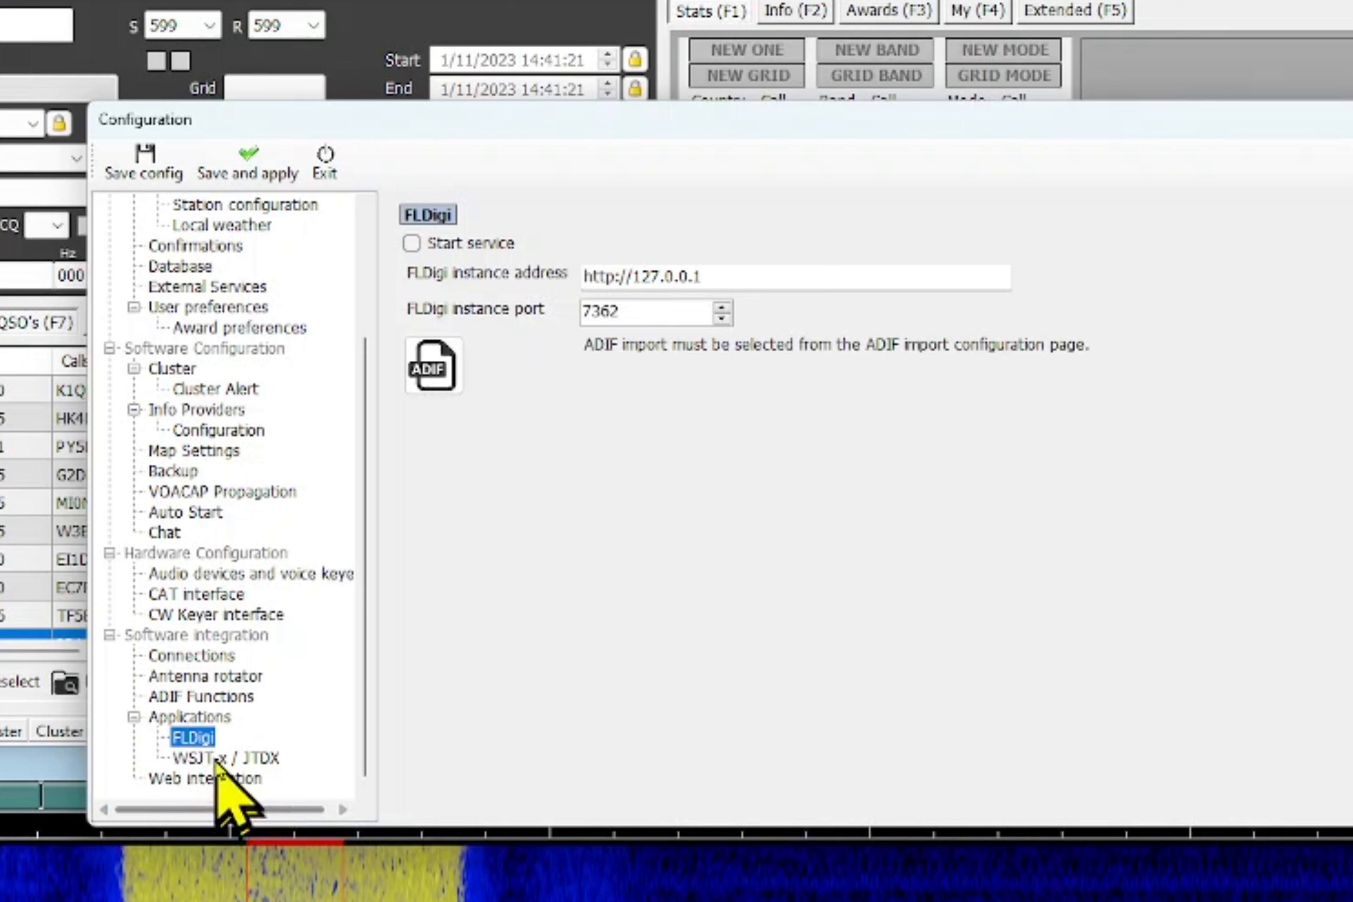
pyautogui.click(200, 695)
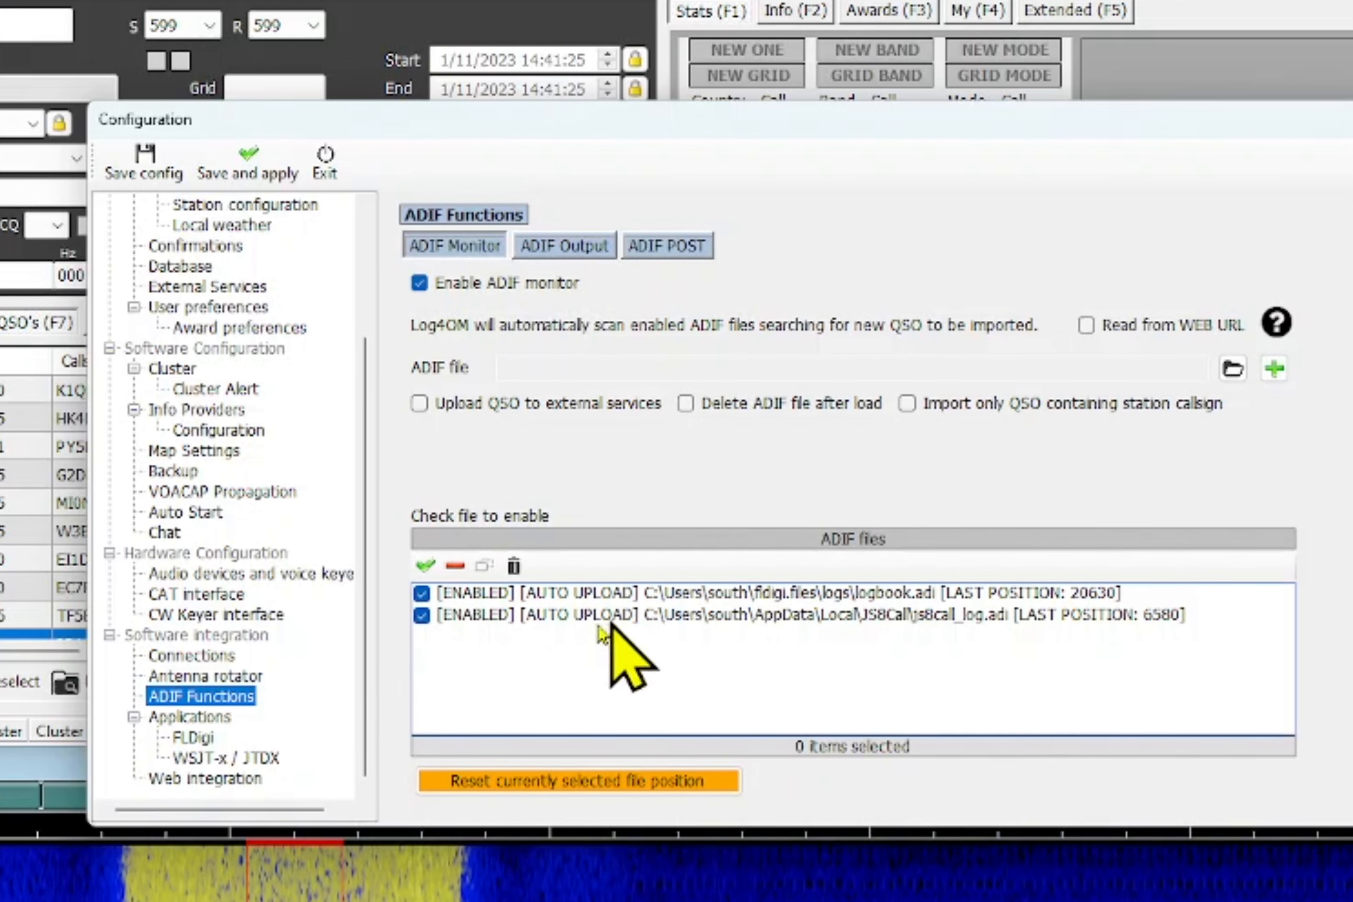
pyautogui.moveTo(769, 648)
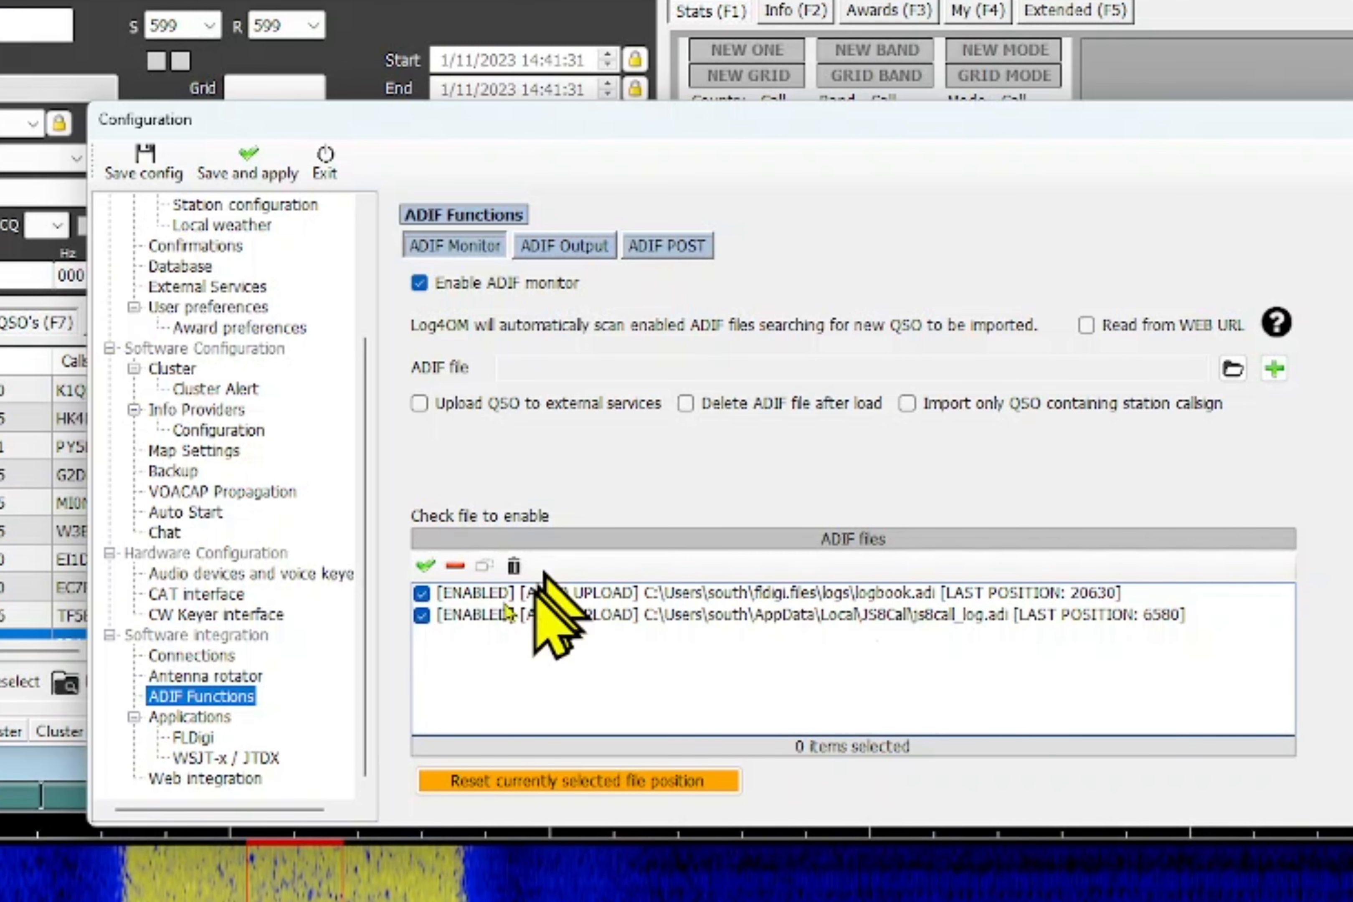
pyautogui.moveTo(803, 643)
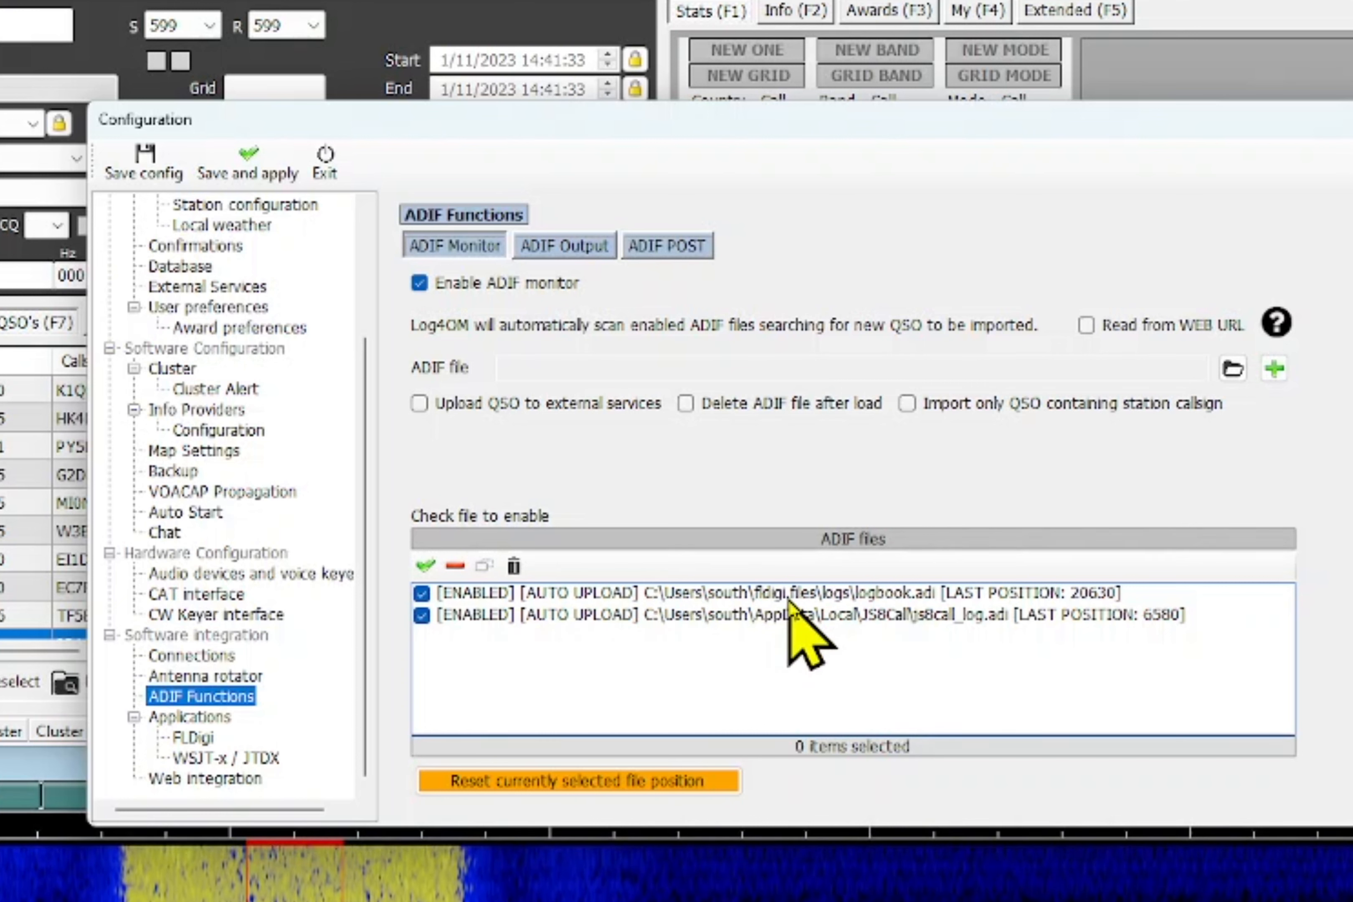
pyautogui.moveTo(945, 643)
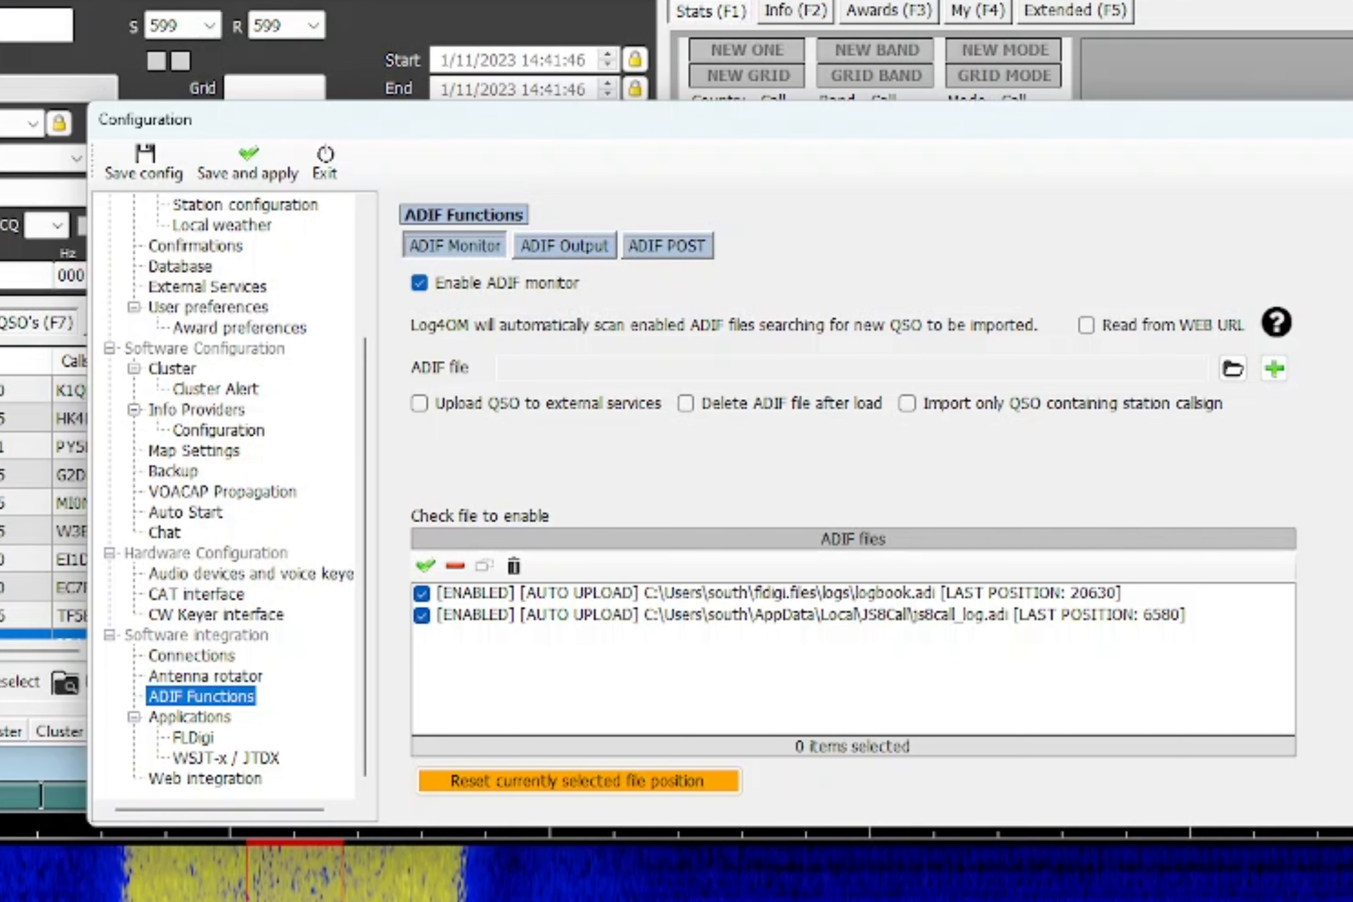
pyautogui.moveTo(1173, 211)
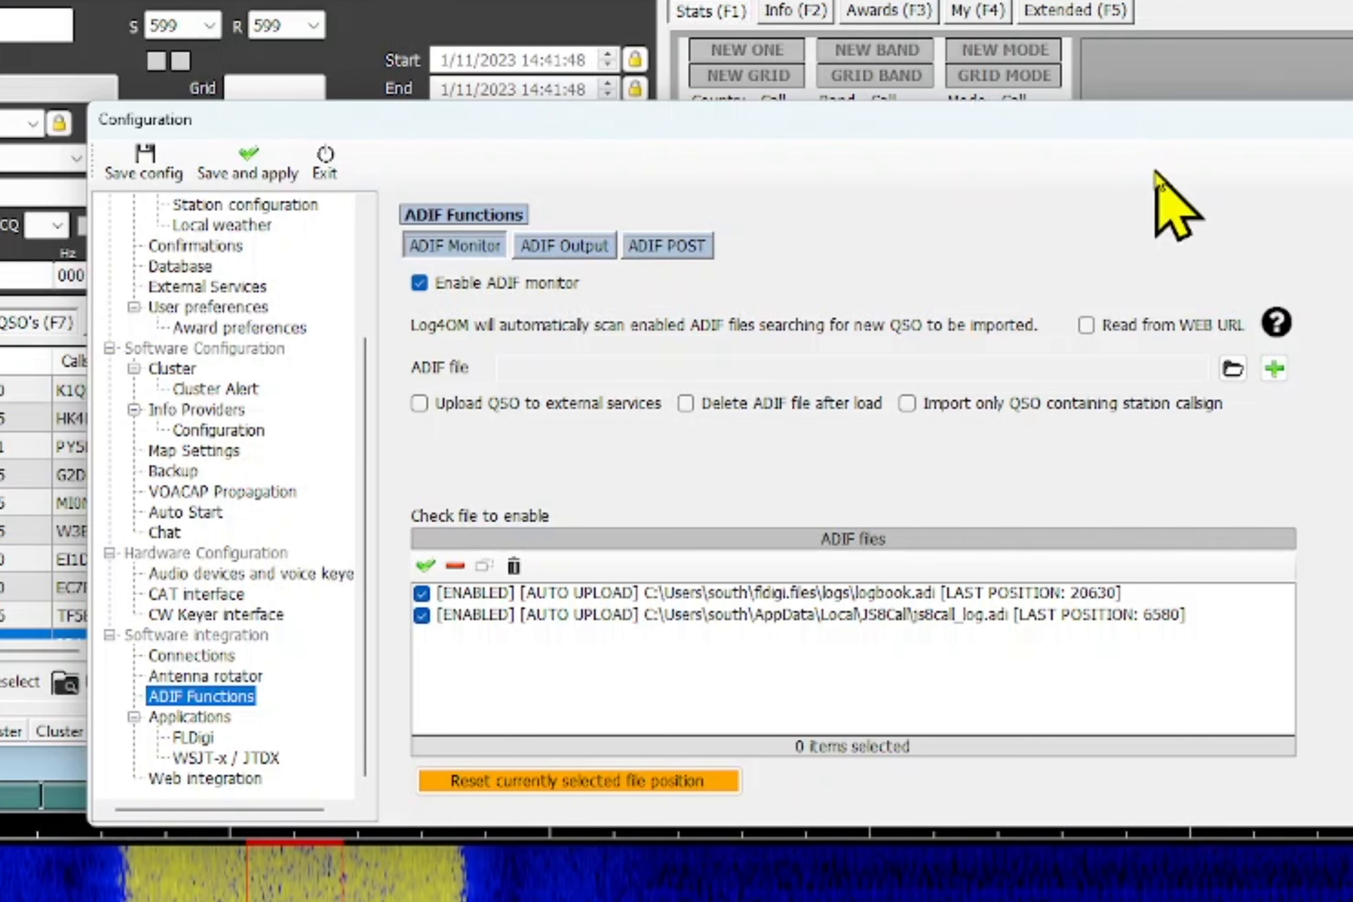
pyautogui.moveTo(324, 155)
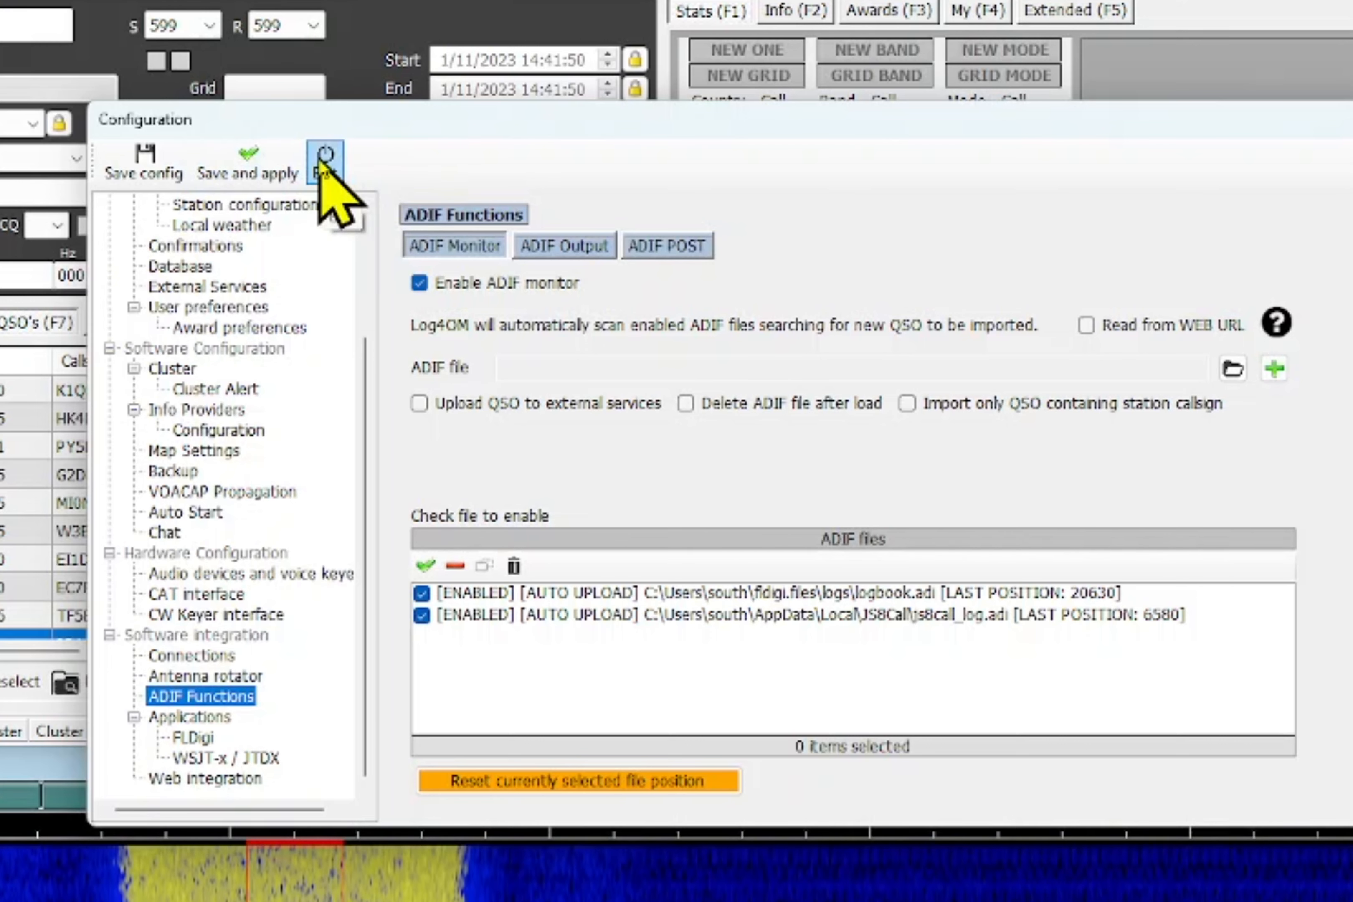
# Exit Log4OM configuration, returning to the main logbook with 2060 QSOs.
pyautogui.click(326, 159)
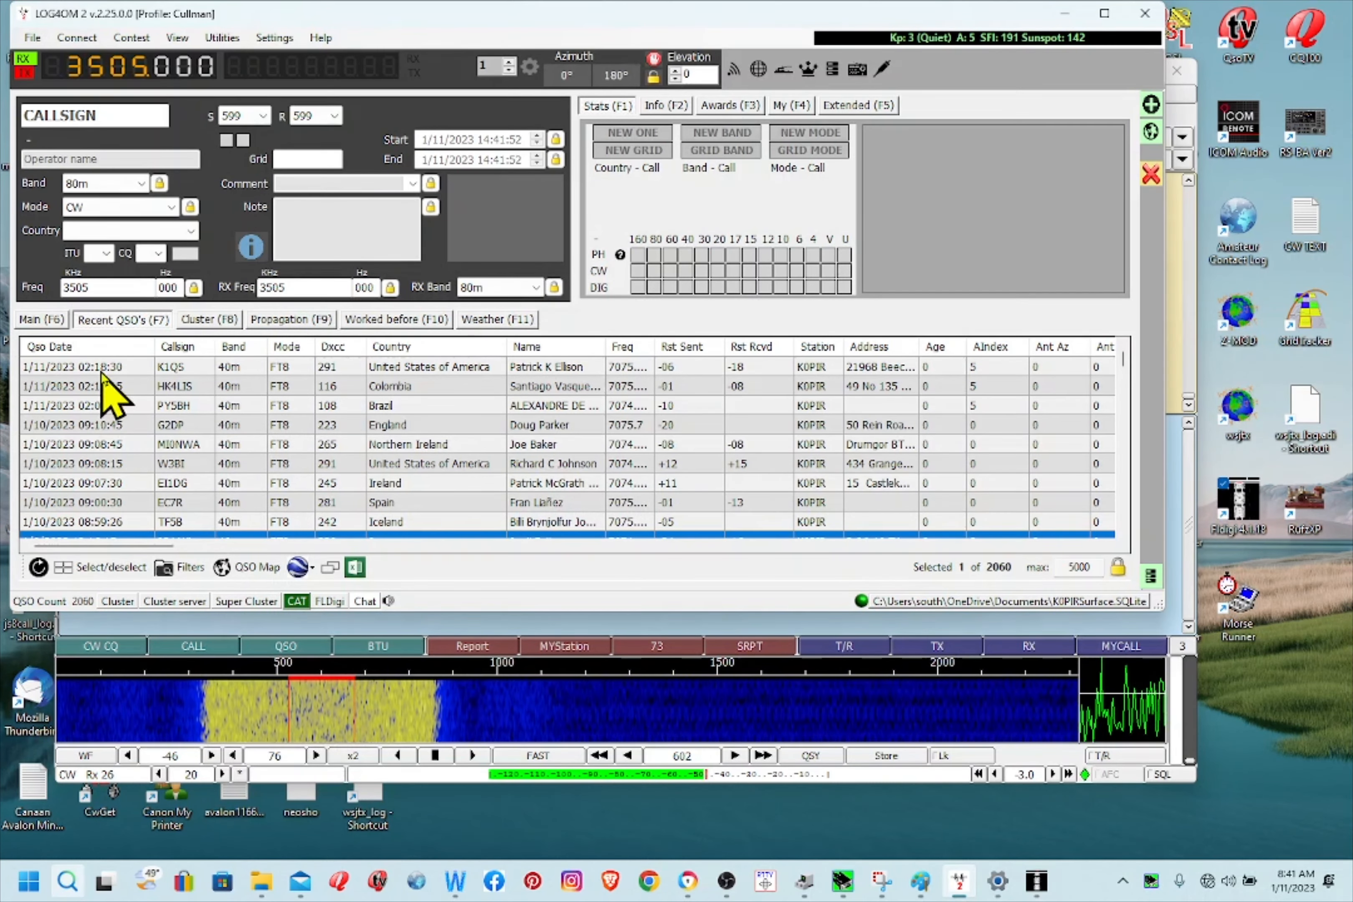